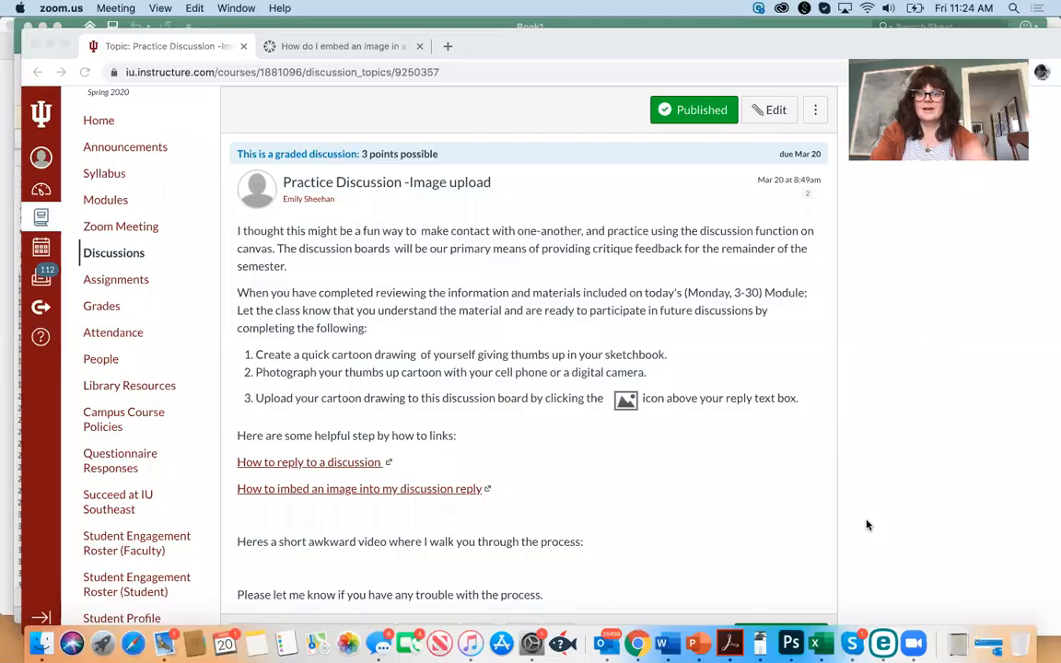
mouse_move(718, 405)
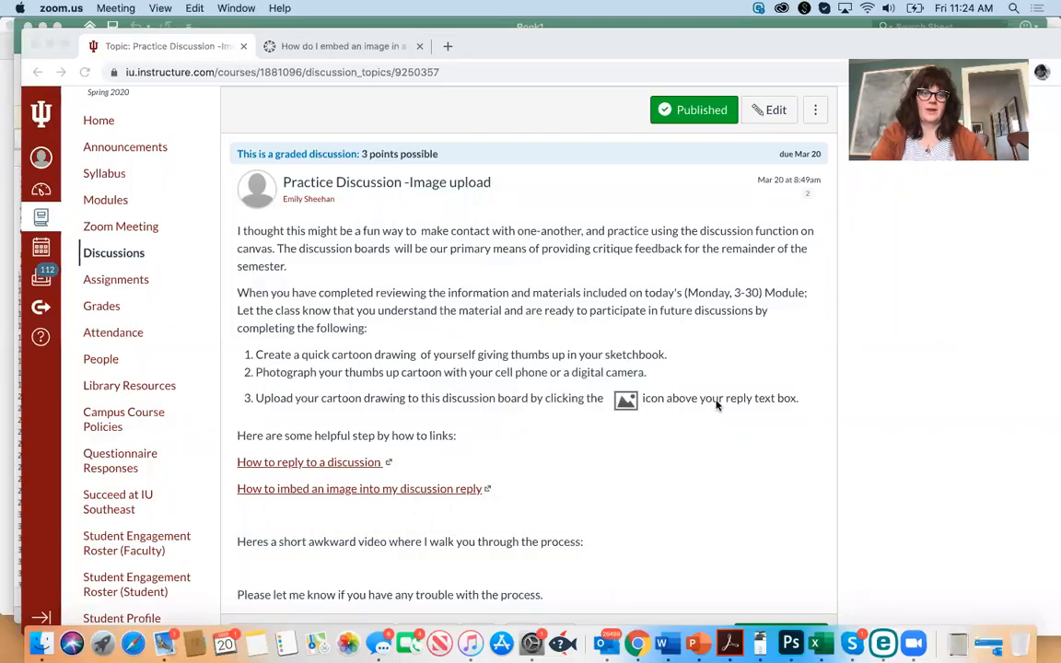
mouse_move(188, 70)
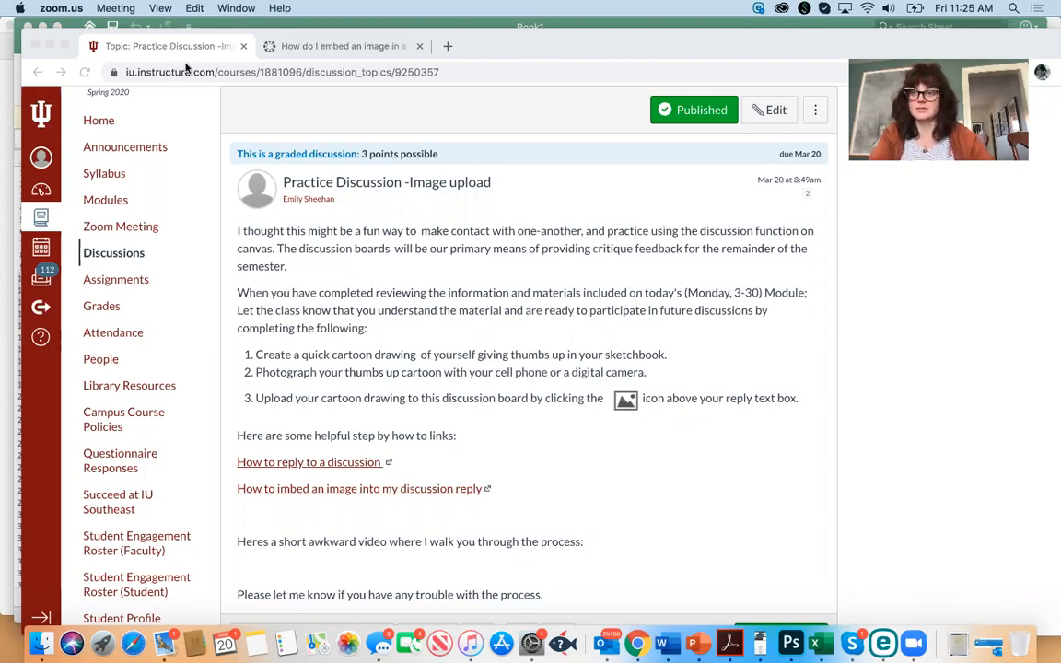
mouse_move(534, 424)
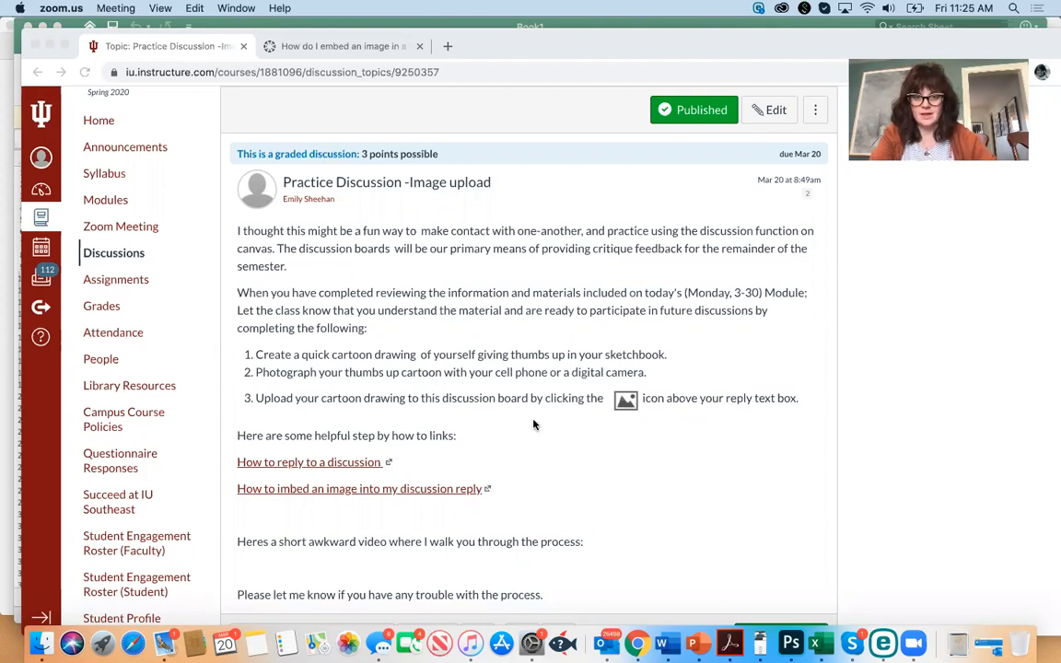
Navigate via Modules to the Unit III: Week Two page and locate its Group Discussion Task.
scroll(down, 3)
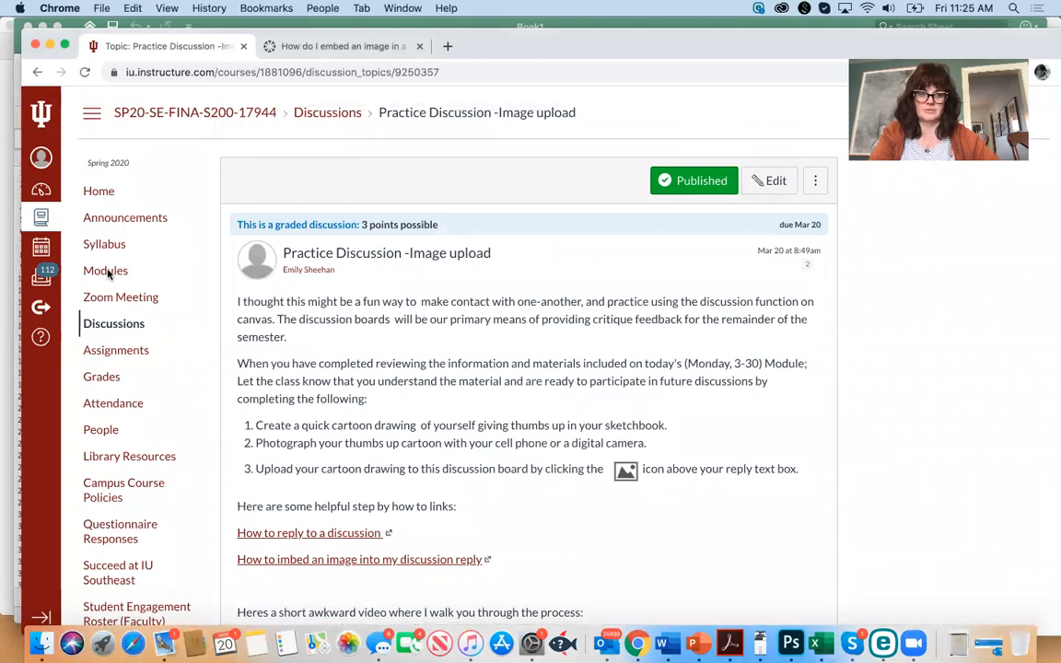
click(105, 269)
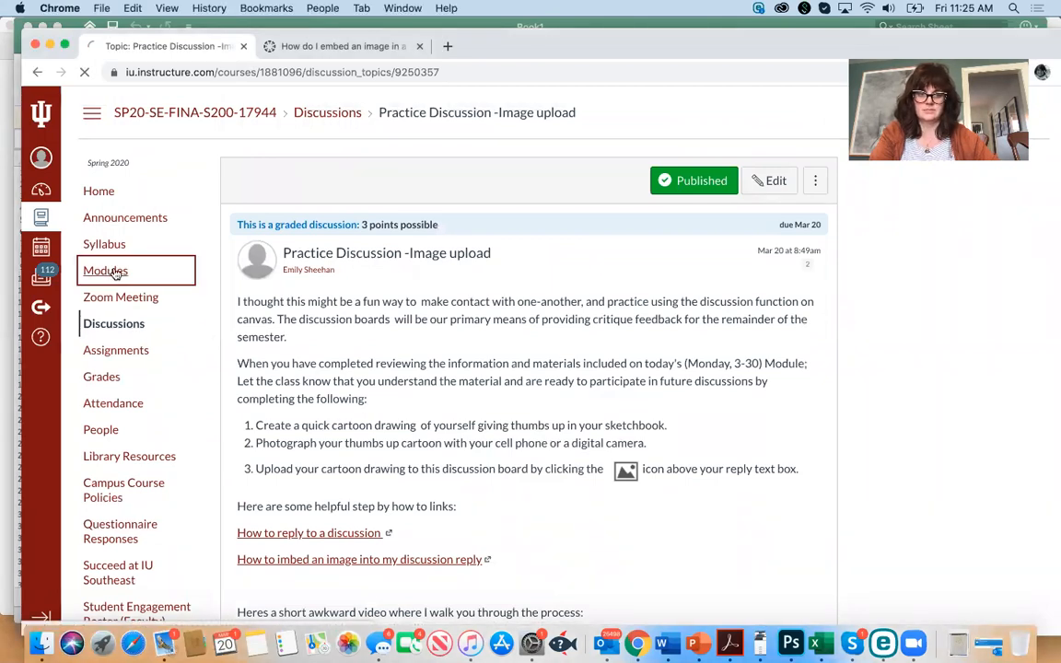
click(103, 269)
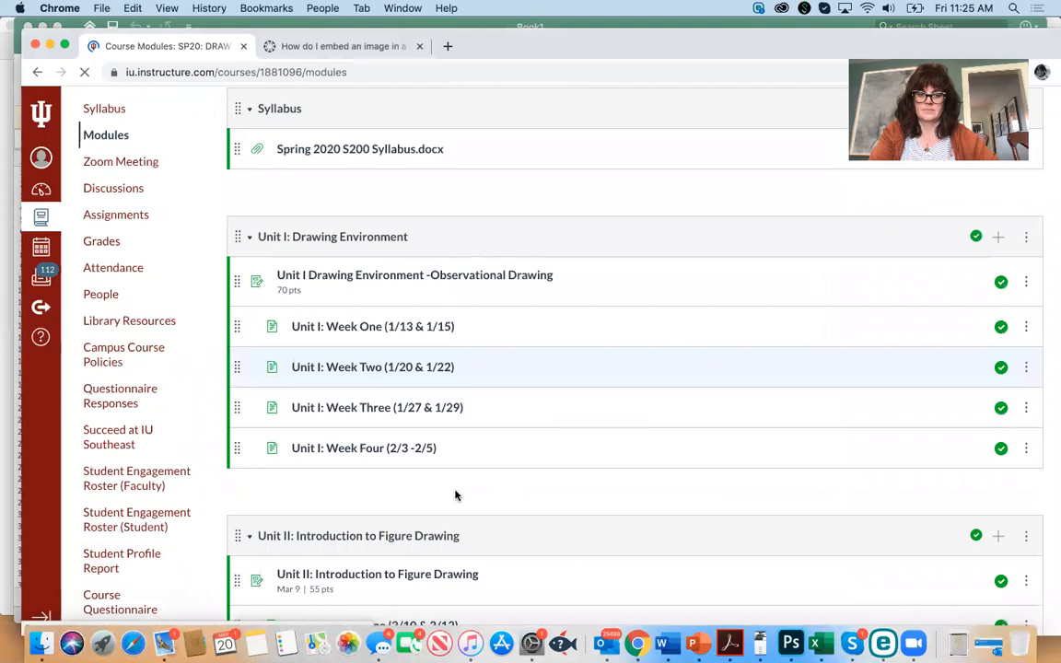
scroll(down, 3)
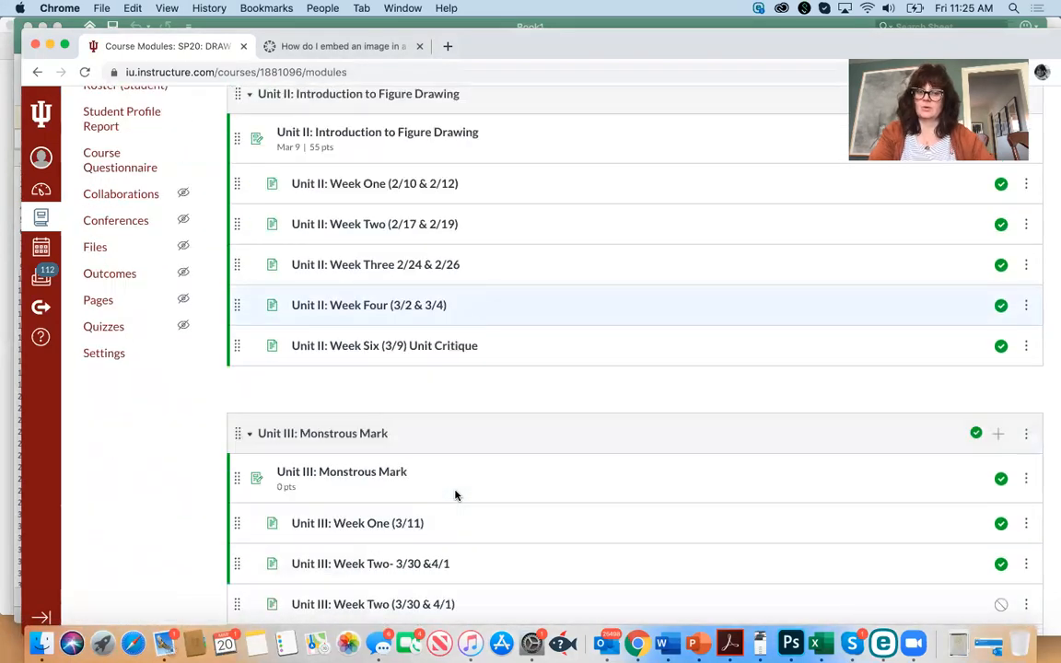
scroll(down, 3)
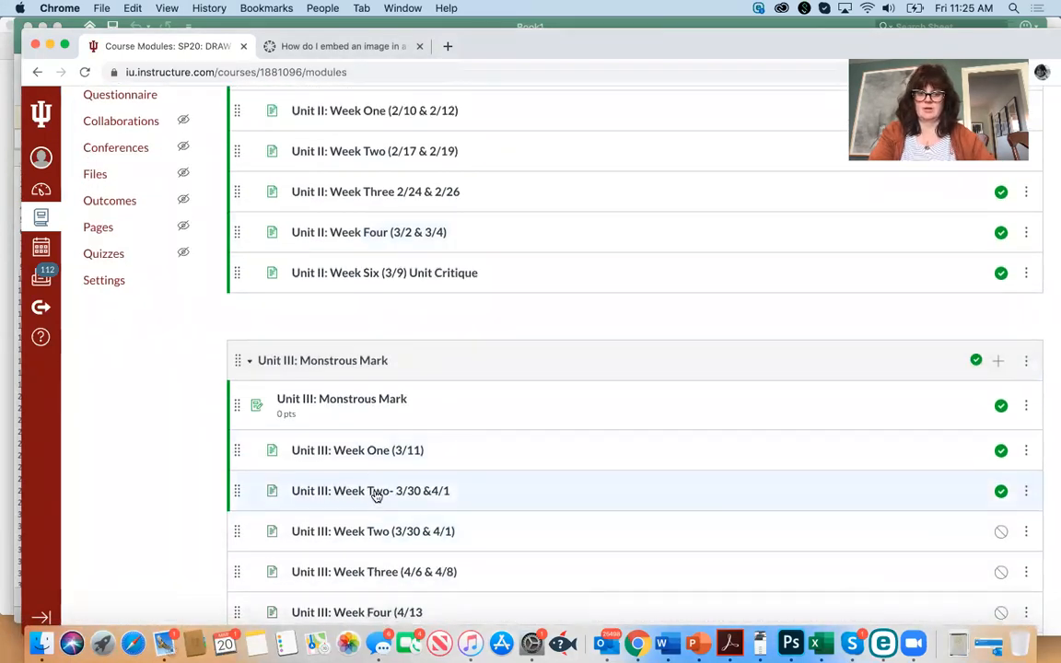
mouse_move(376, 493)
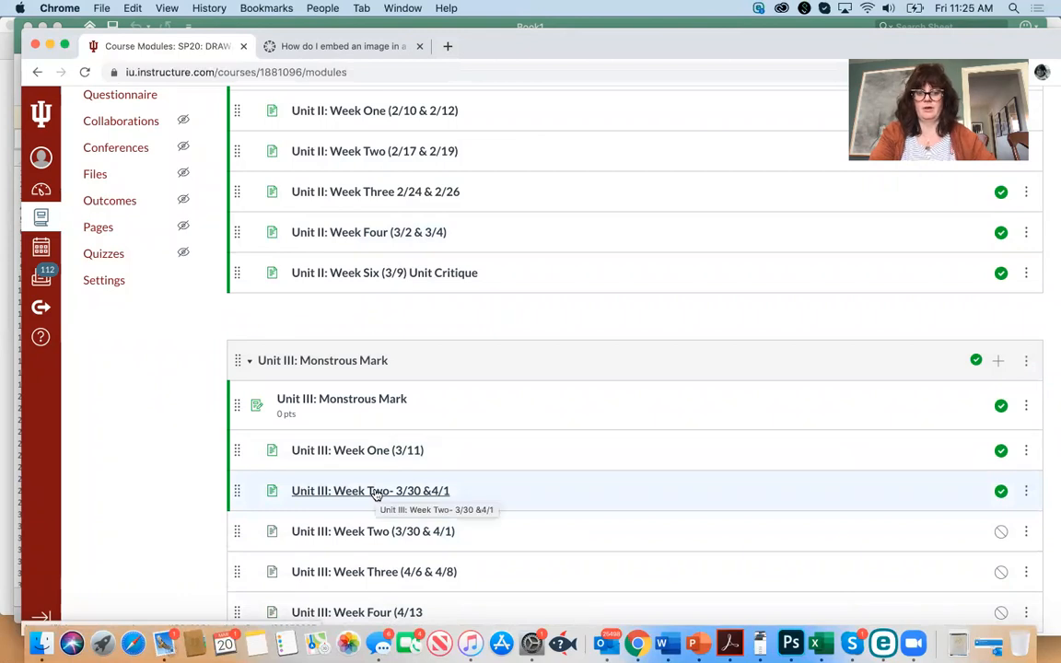
click(369, 490)
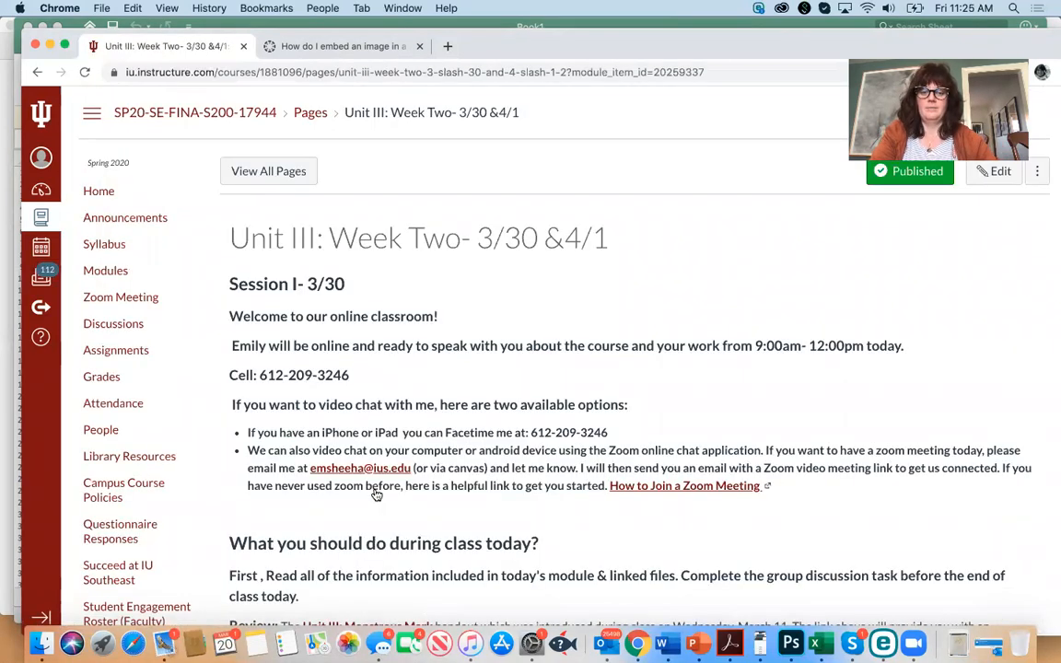
scroll(down, 3)
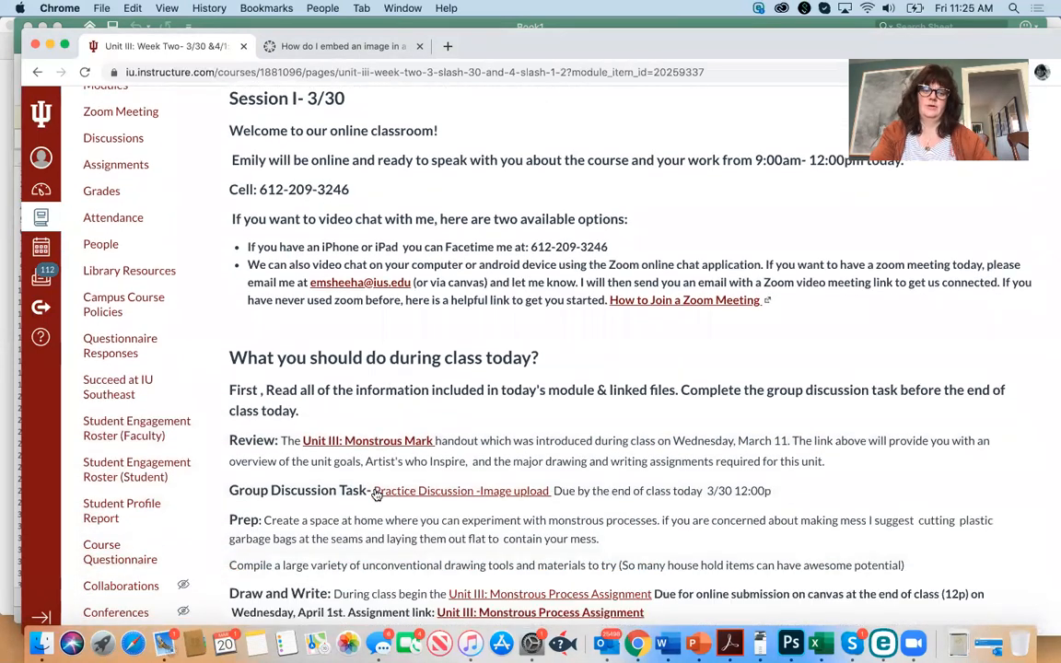
scroll(down, 3)
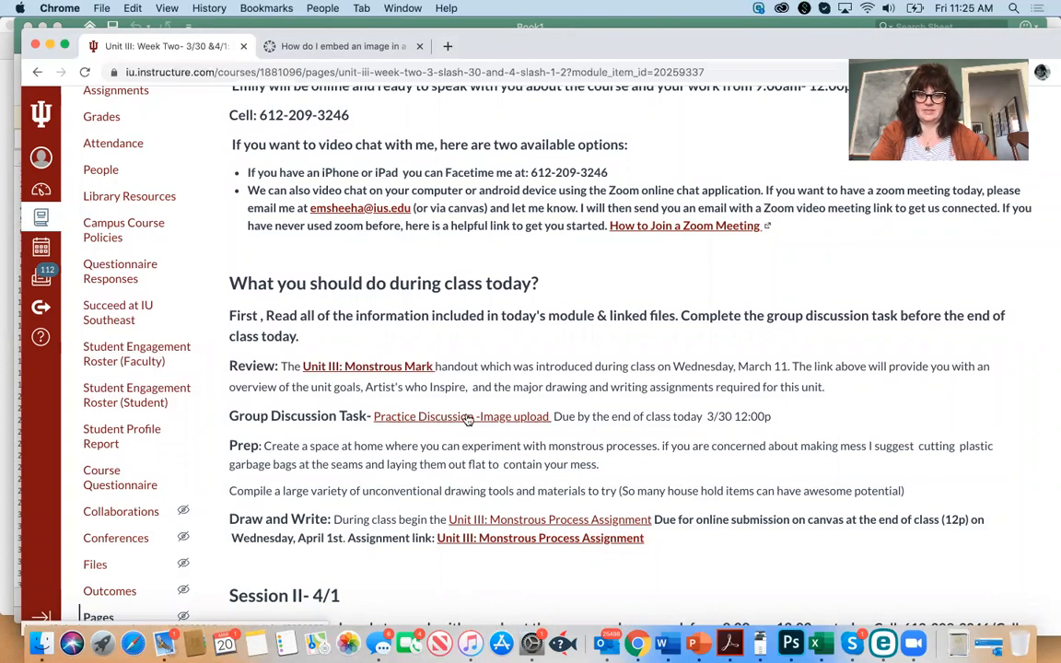
mouse_move(453, 416)
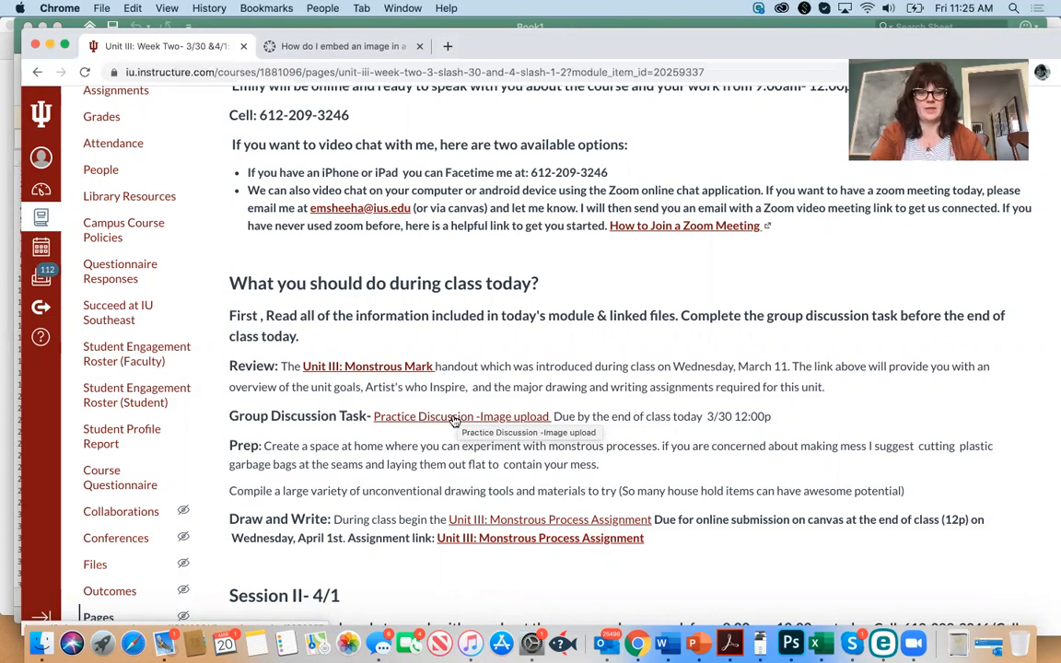
Reopen the Practice Discussion -Image upload topic from the week's page link.
click(460, 416)
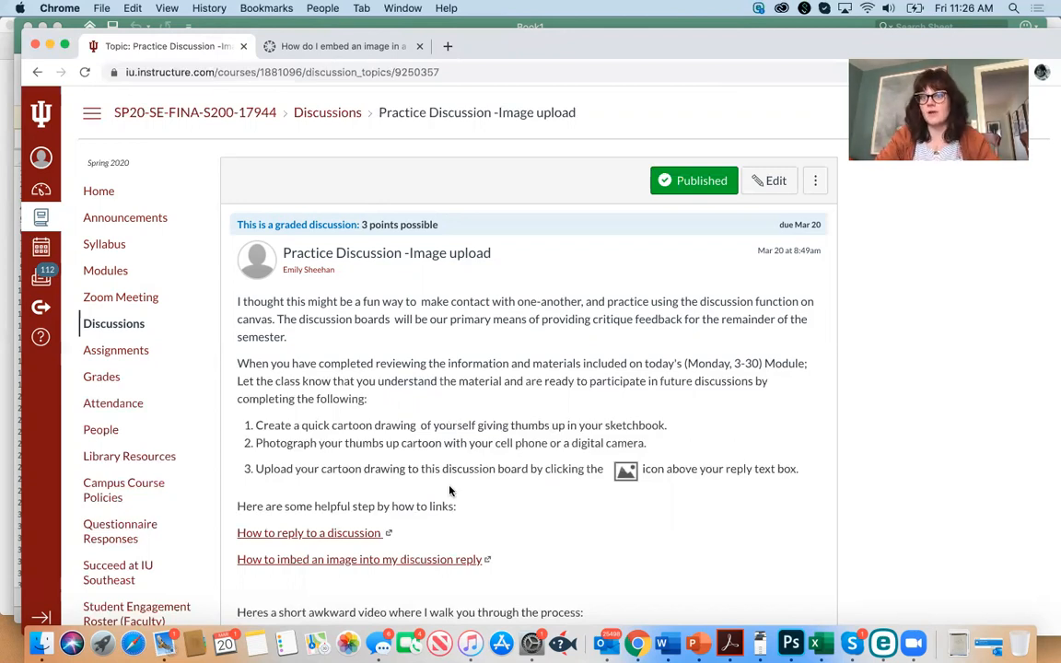
Begin a new reply at the bottom of the discussion so the rich content editor appears.
scroll(down, 3)
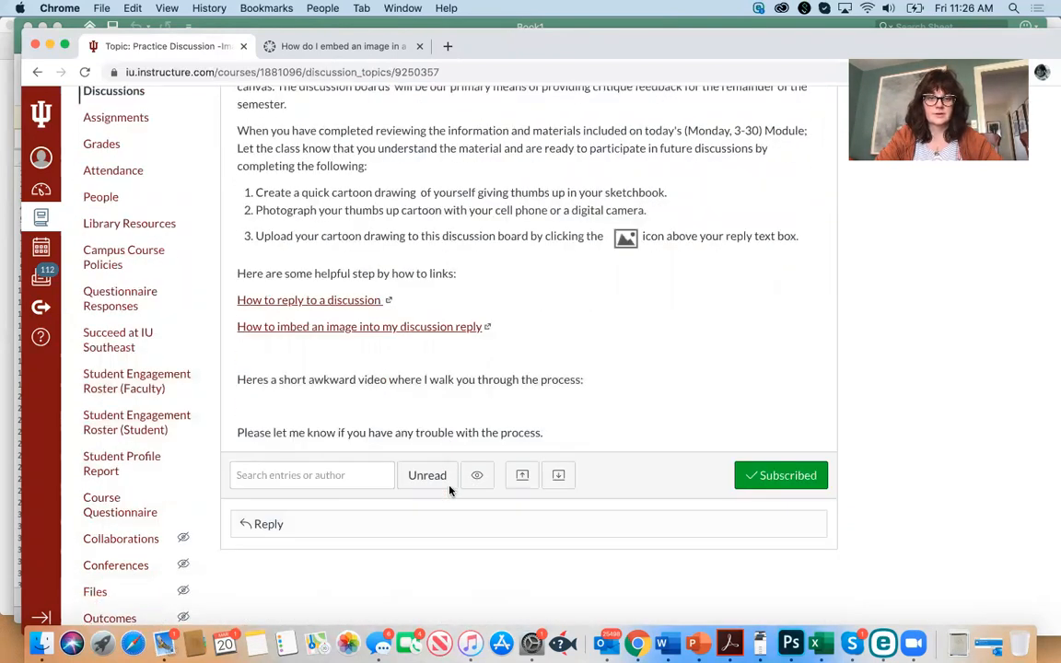
scroll(down, 3)
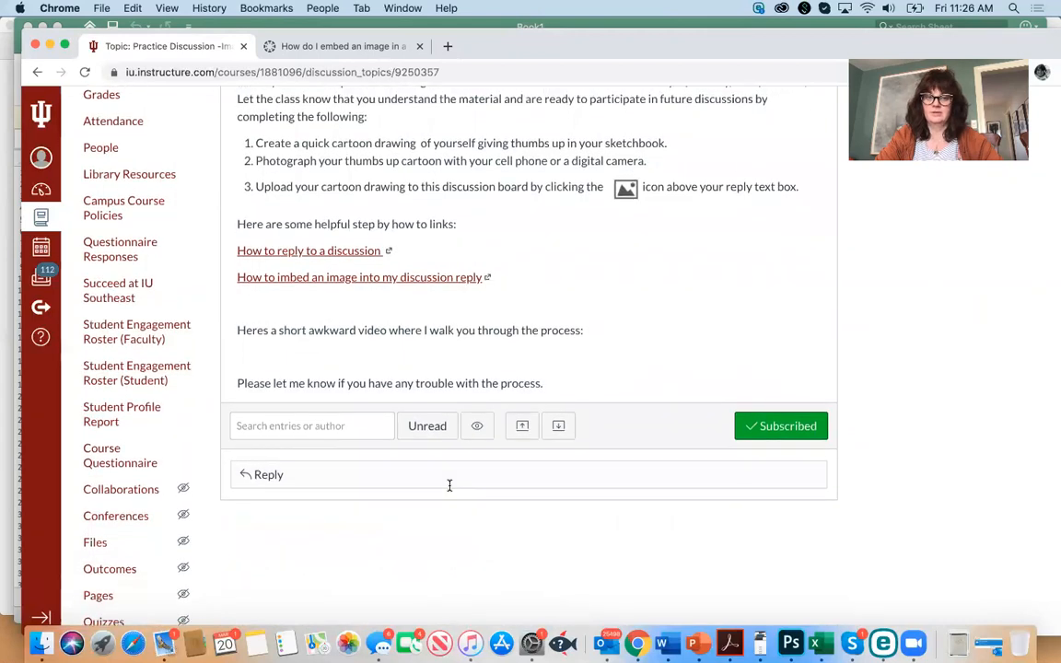
mouse_move(385, 276)
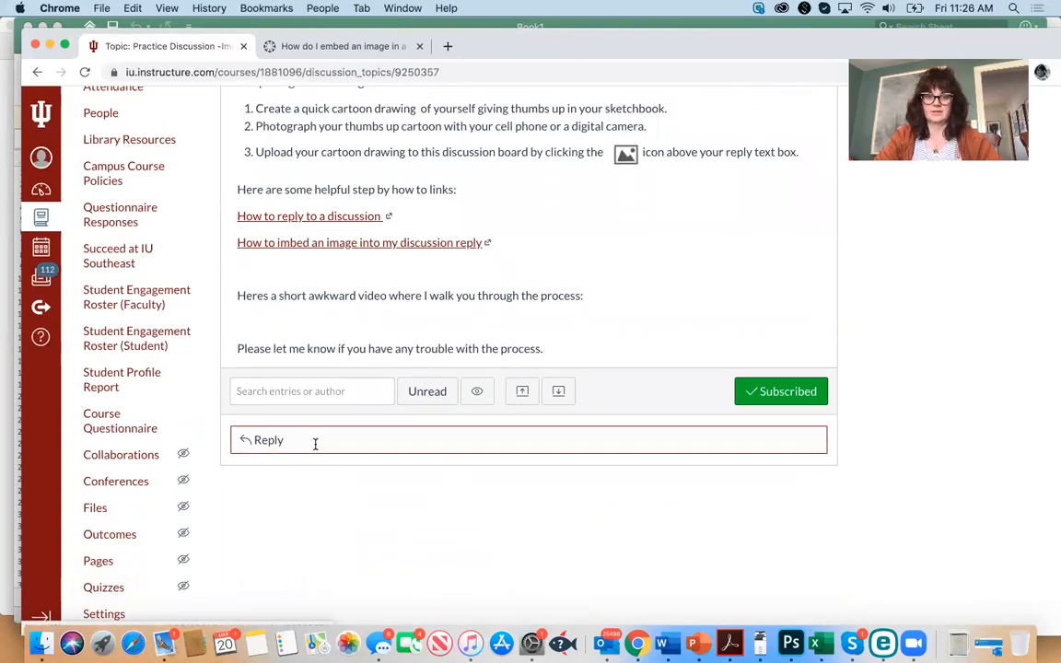
click(268, 440)
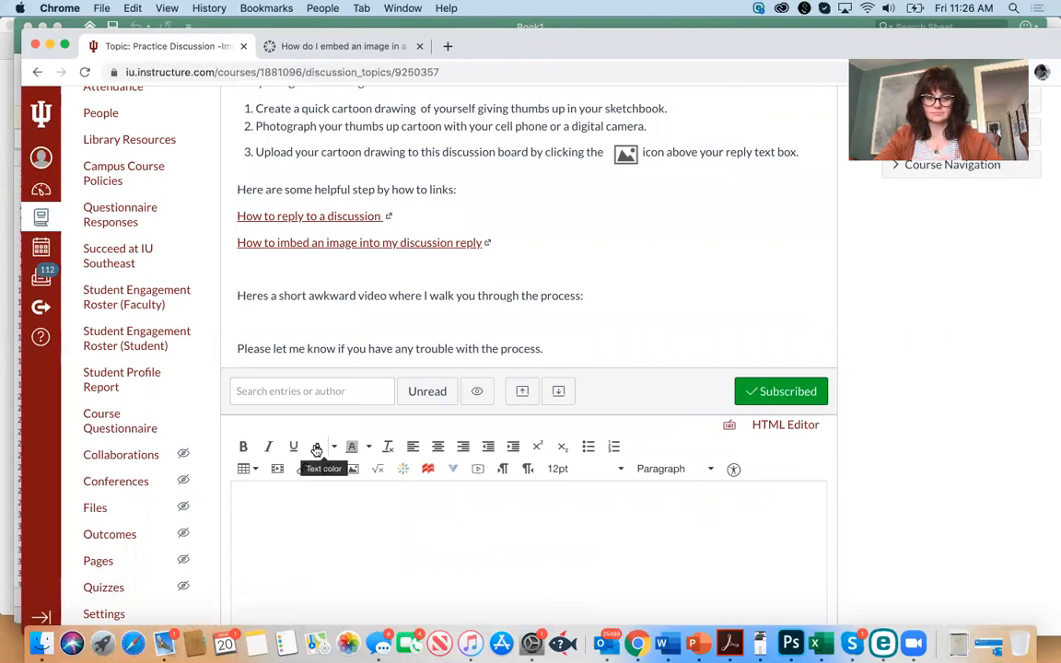
scroll(down, 3)
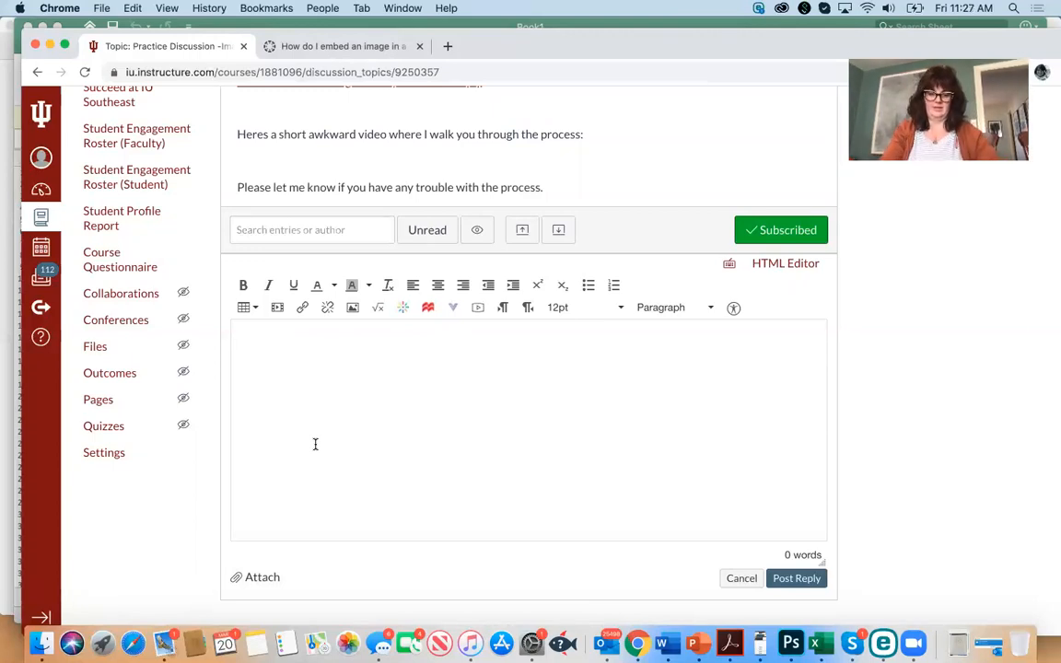
Write the greeting 'Hi all!' as the reply's first line.
click(265, 346)
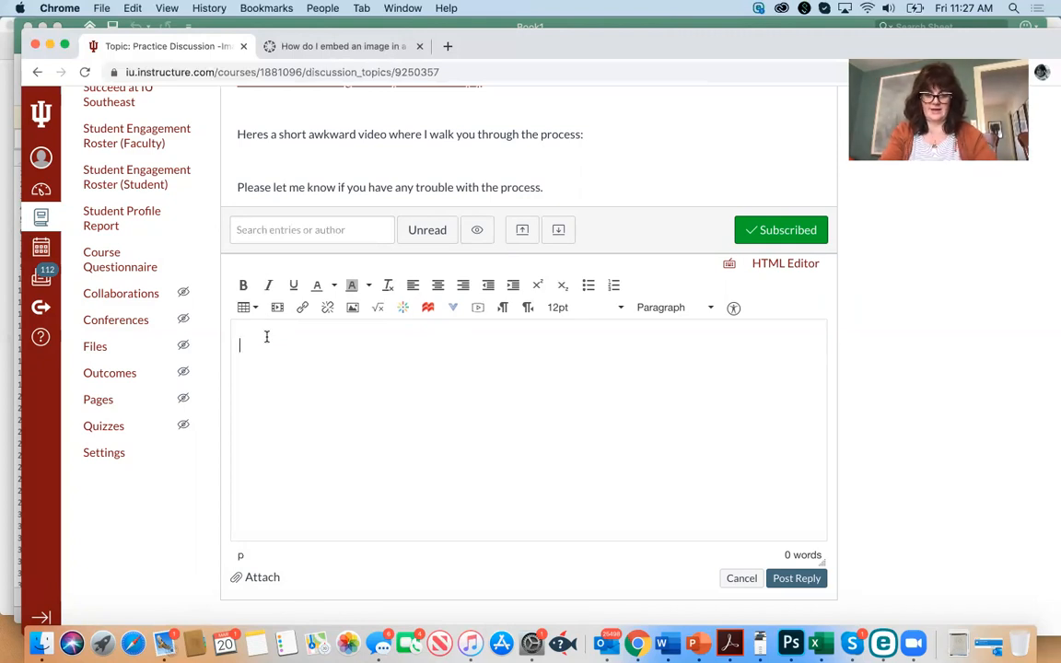
text(Hi a)
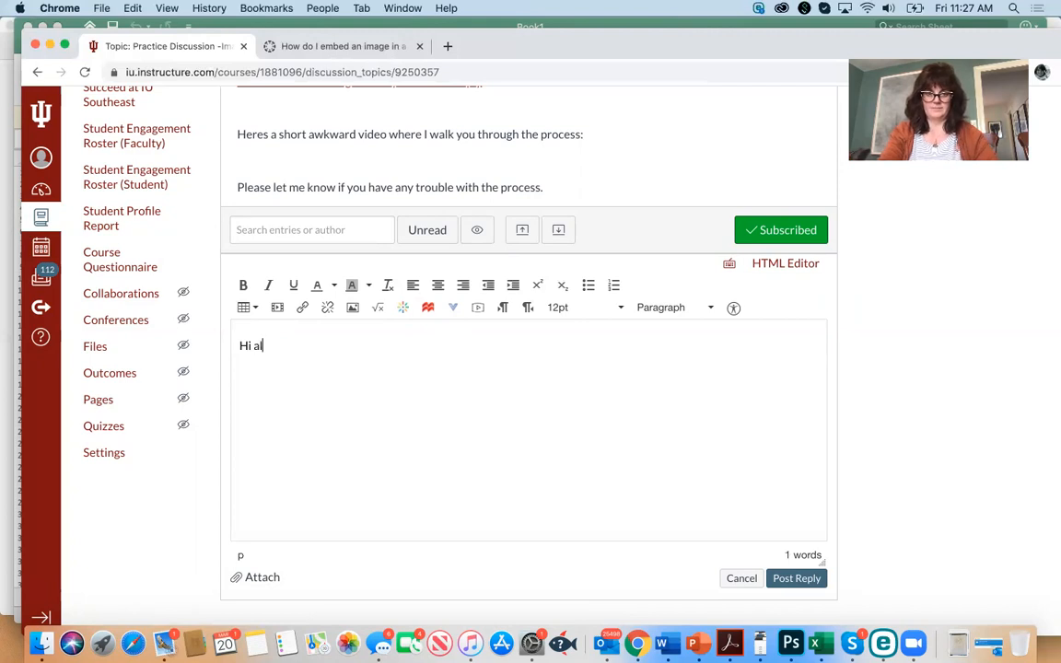
text(l!)
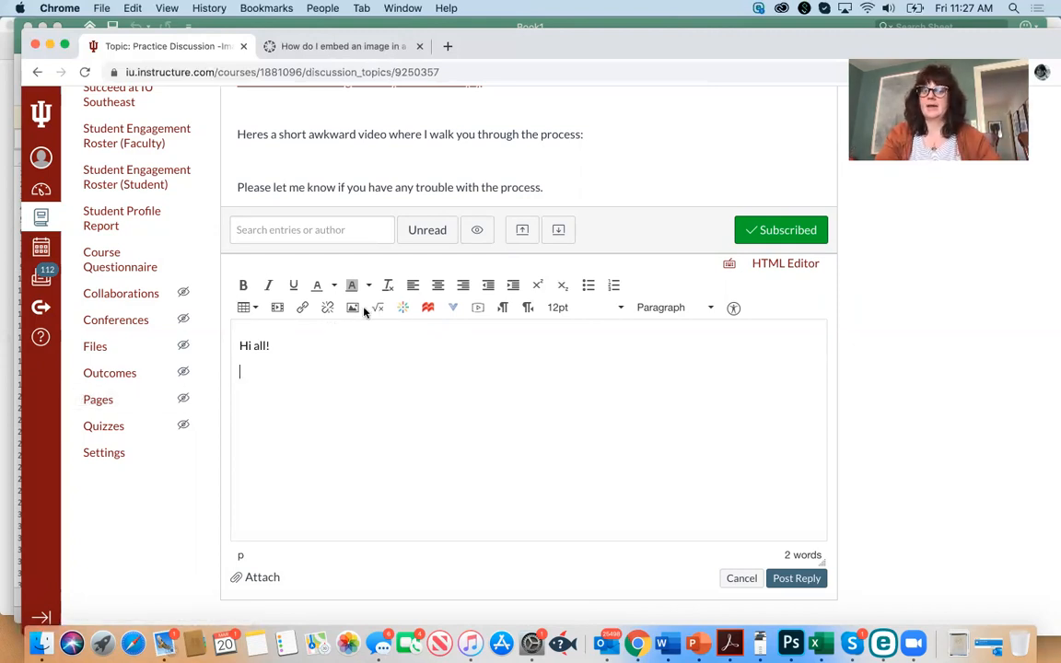
mouse_move(354, 307)
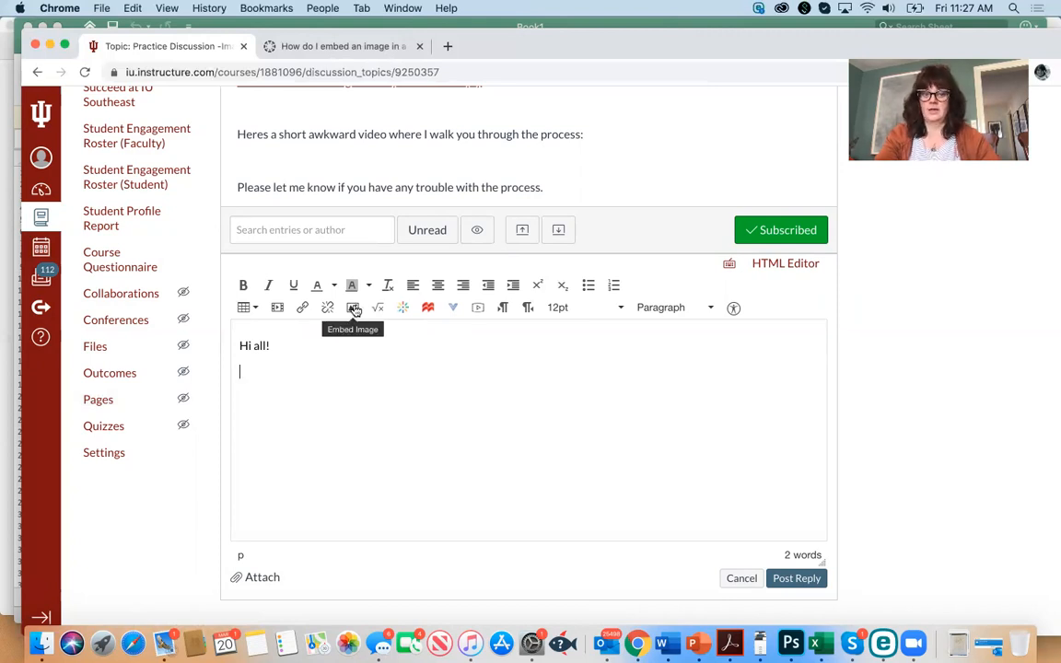
mouse_move(354, 307)
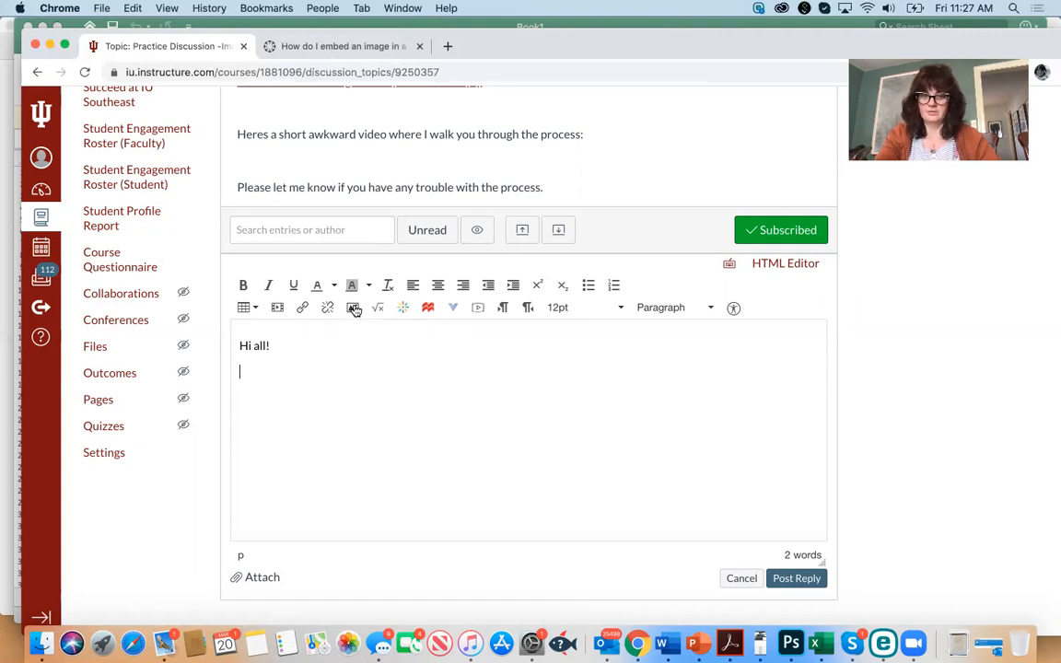
Reach the personal Canvas files folder in the image dialog and start an upload from the computer.
click(354, 308)
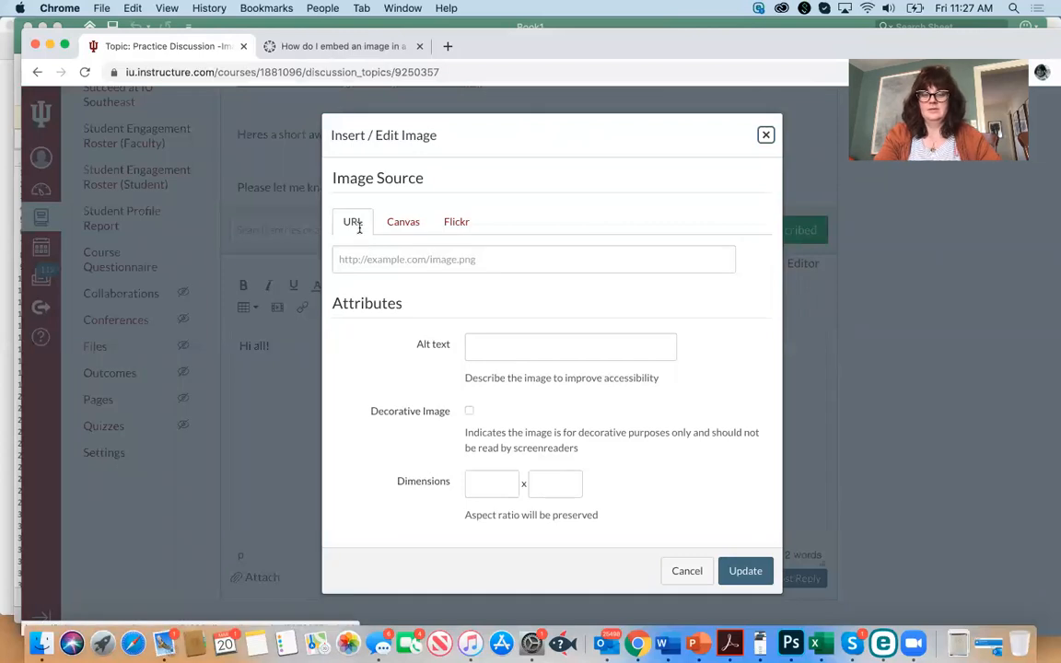
click(401, 221)
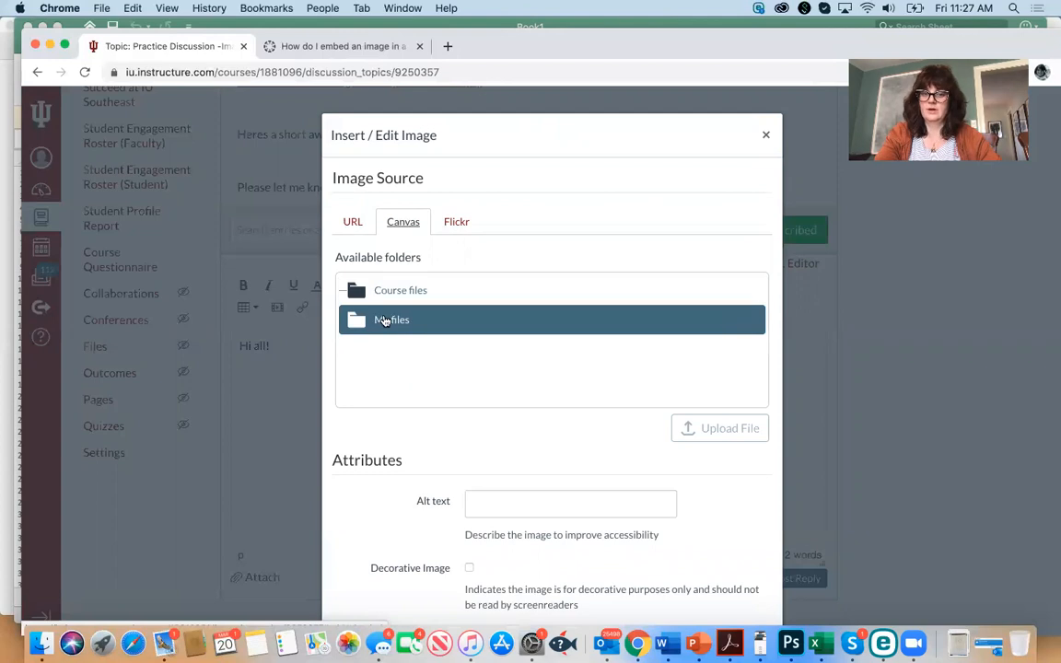
click(391, 321)
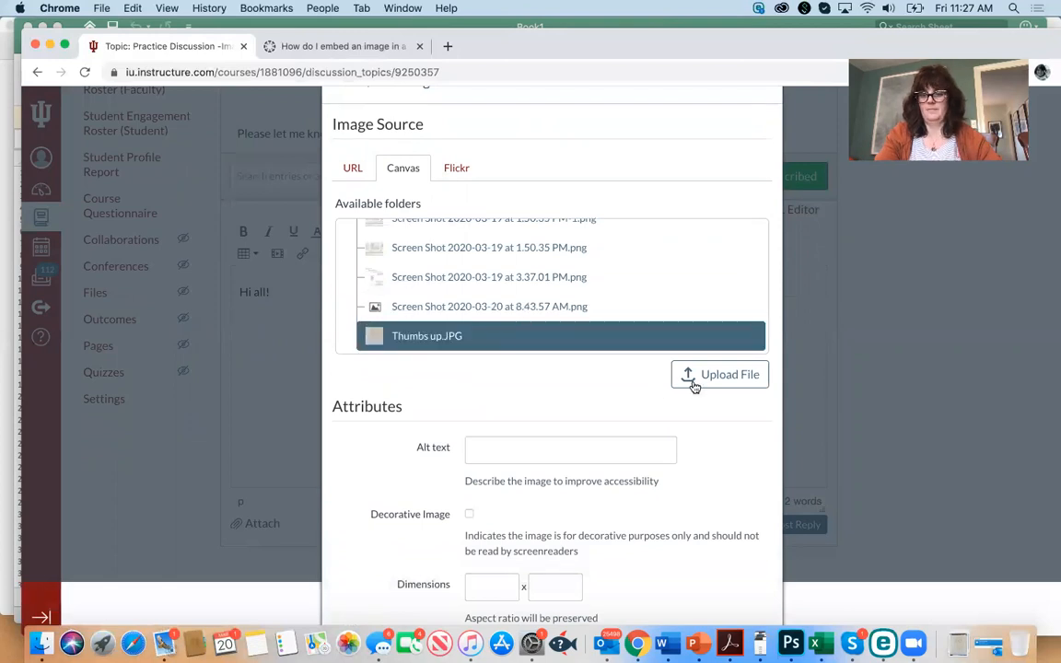
click(718, 376)
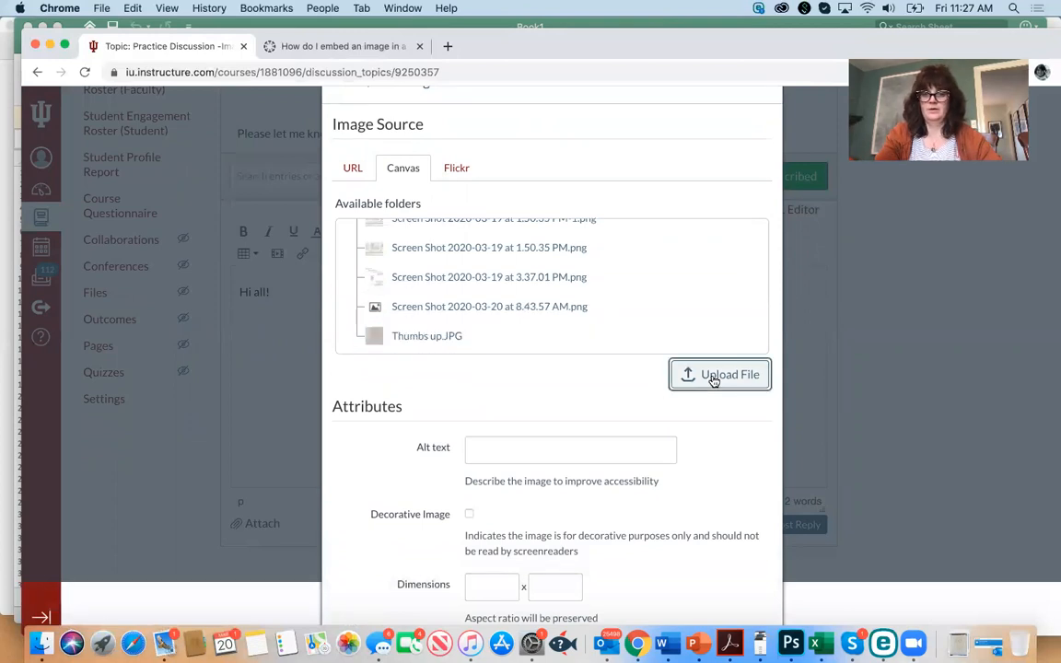
click(718, 374)
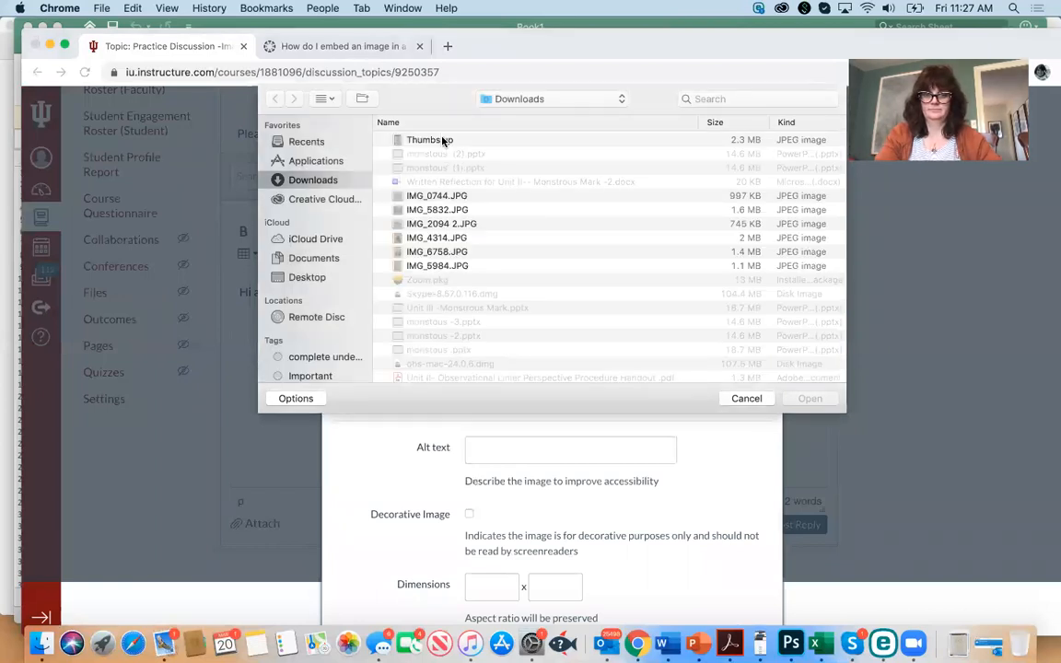
Upload the Thumbs up drawing from Downloads and select Thumbs up.JPG for embedding.
click(431, 140)
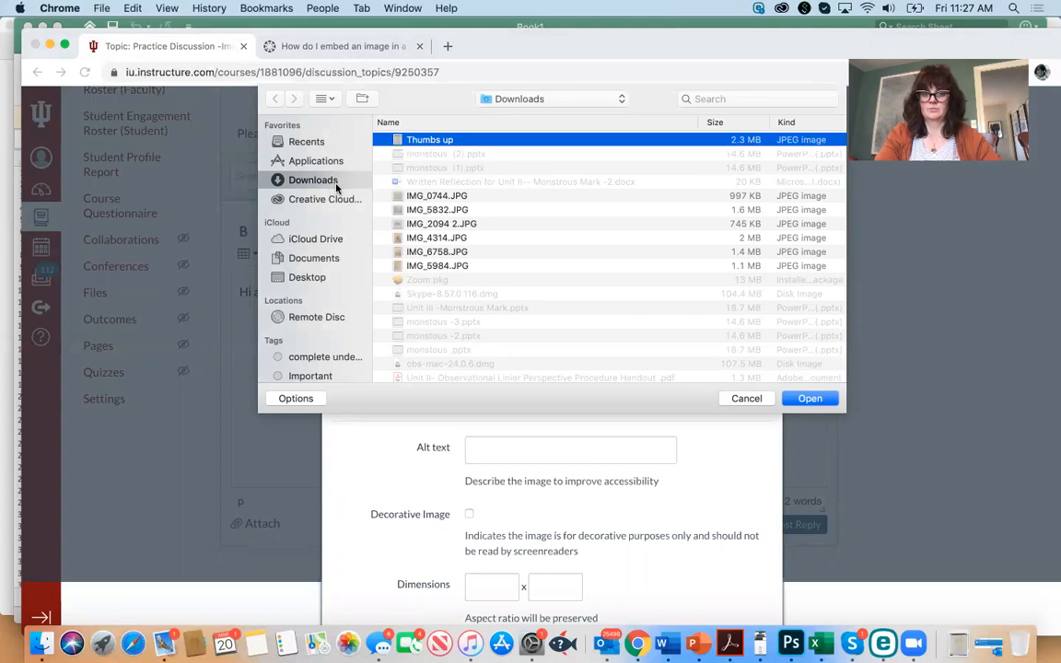
mouse_move(703, 298)
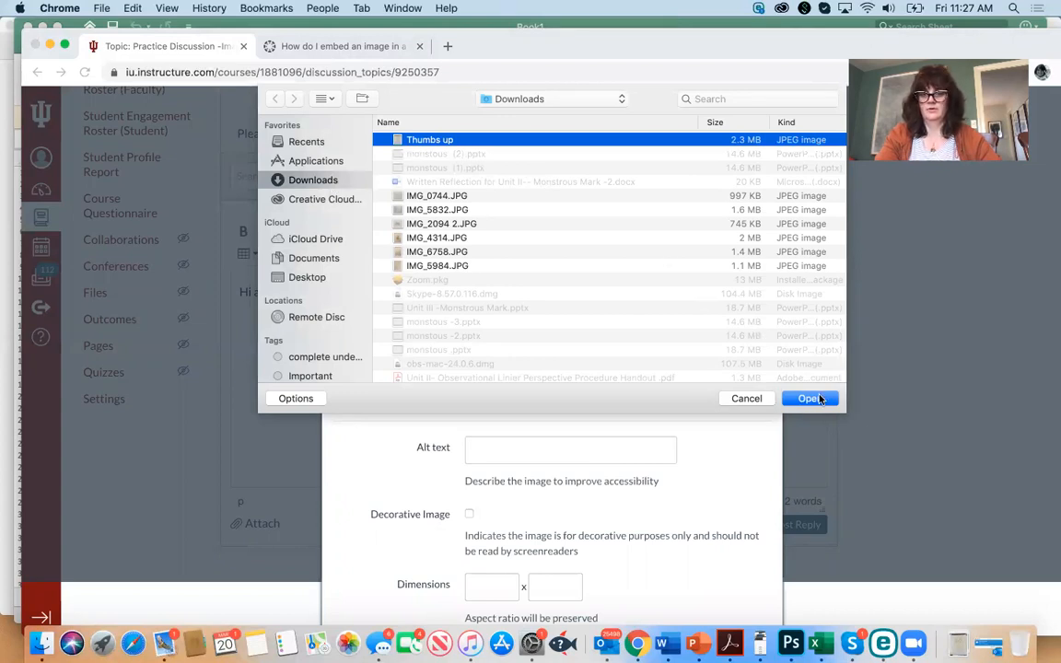
click(811, 398)
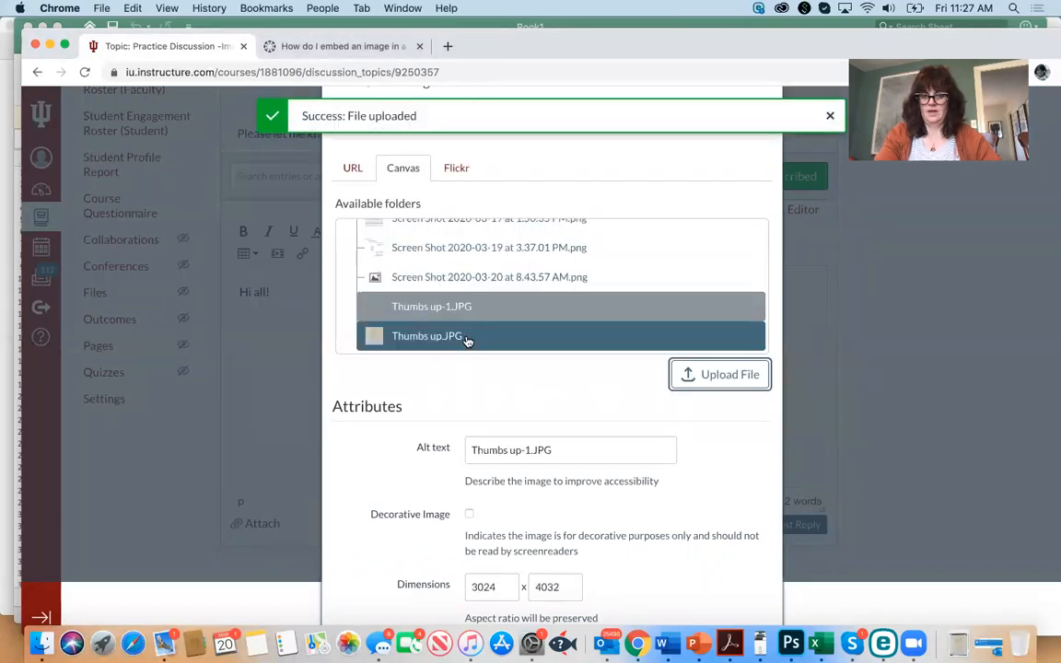
click(427, 335)
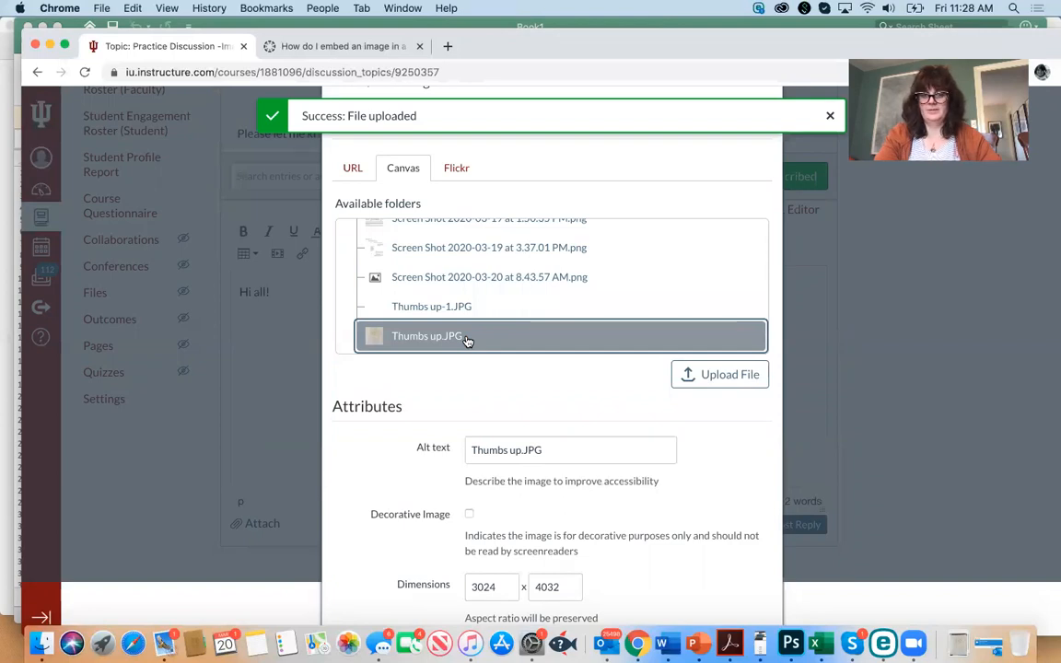
mouse_move(526, 402)
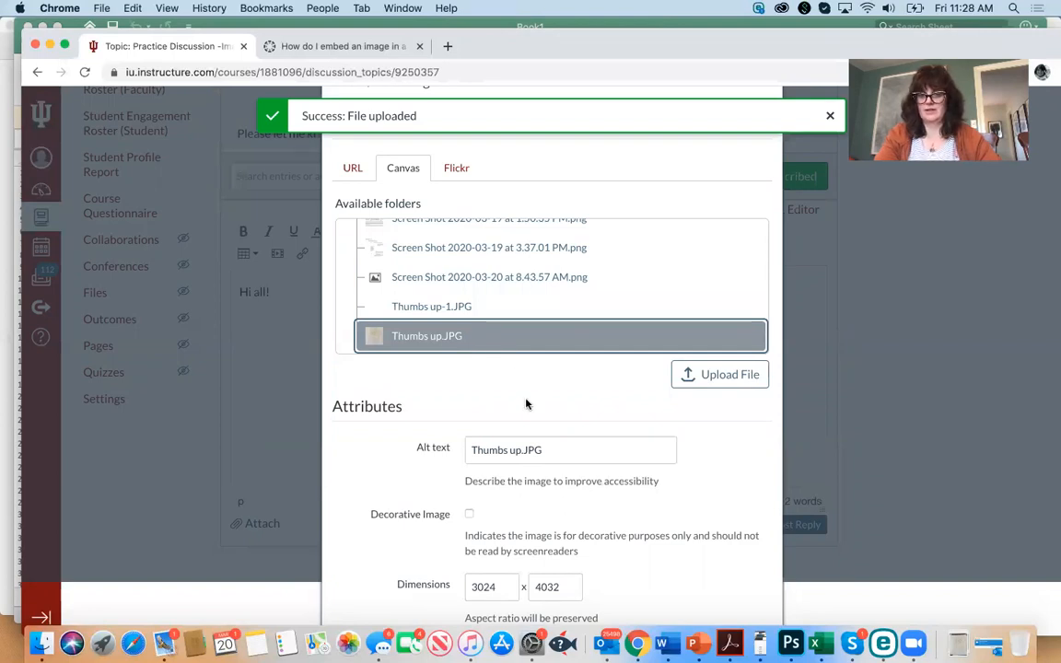
Shrink the embedded thumbs-up drawing by dragging its corner handle inward, then return to the reply body.
scroll(down, 3)
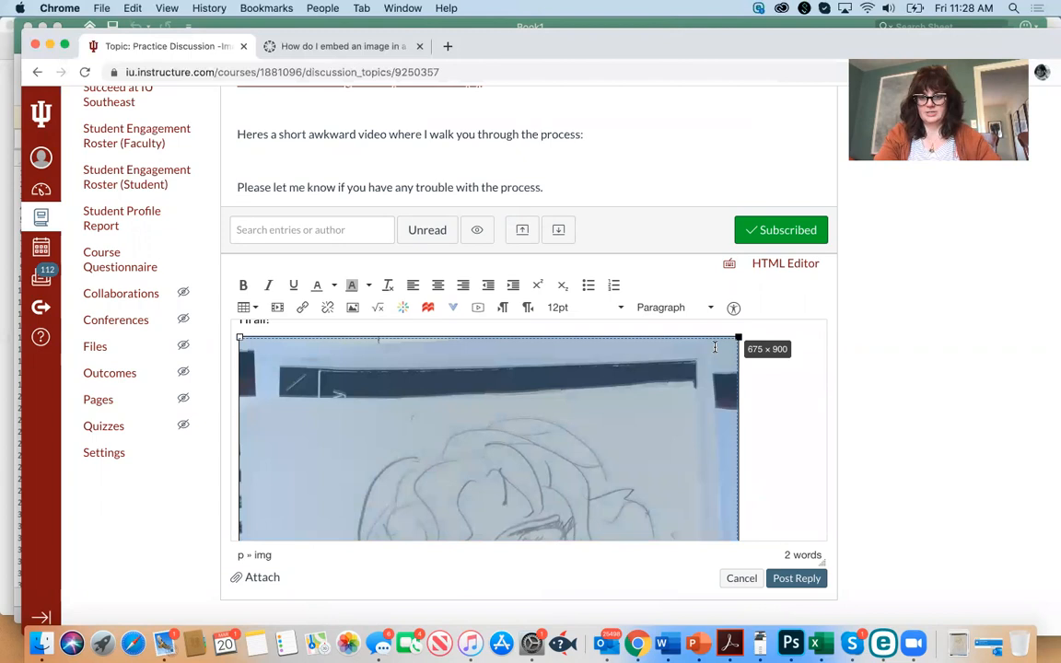
drag(736, 337, 685, 337)
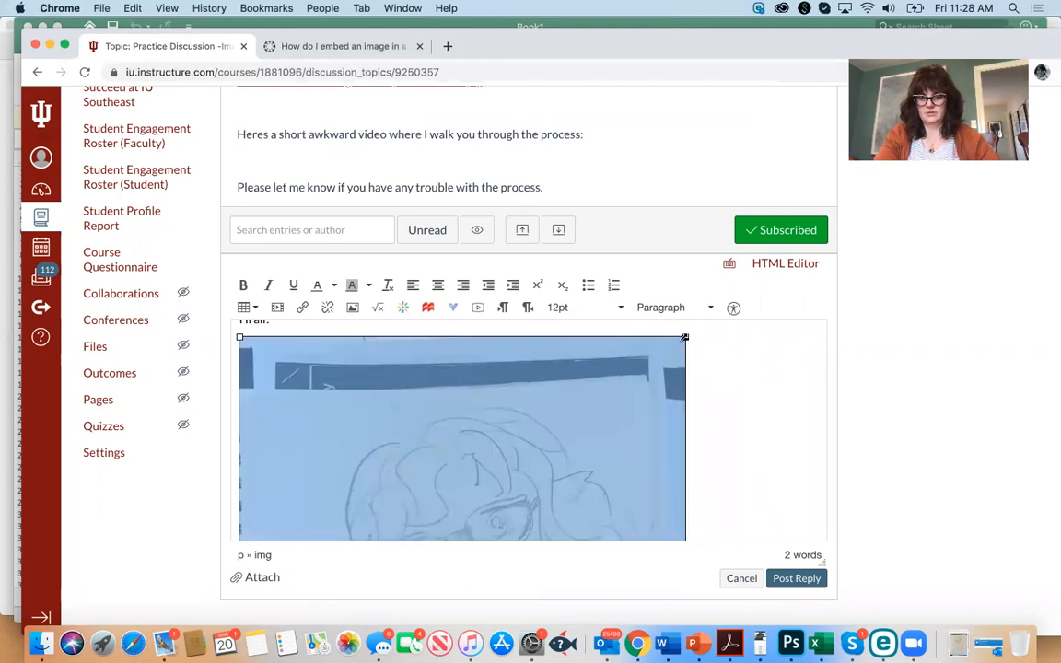
drag(685, 335, 663, 335)
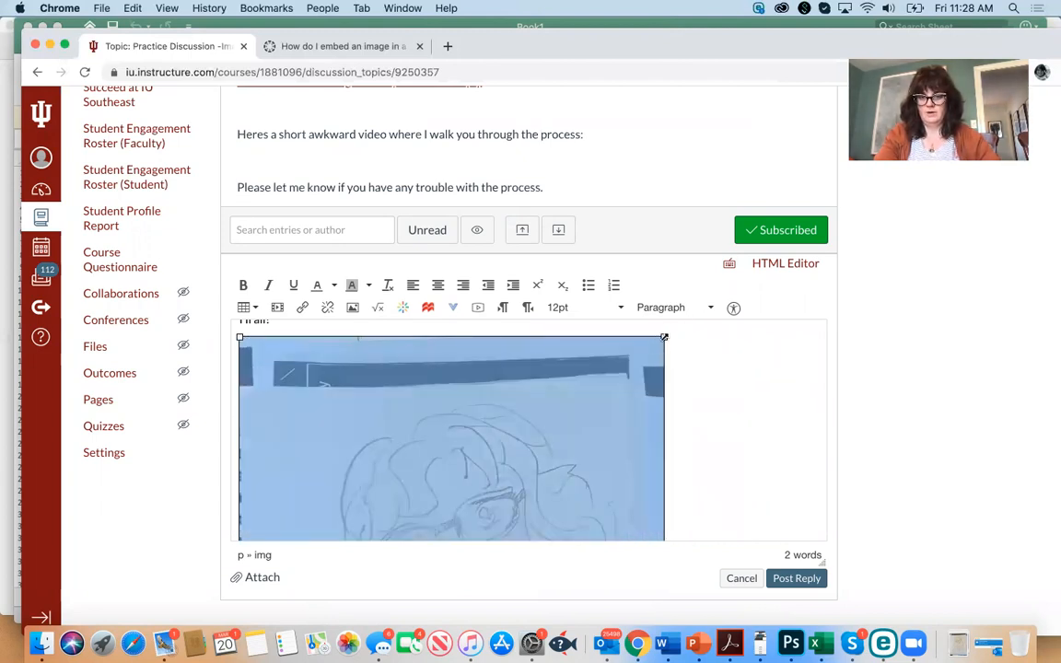
drag(663, 336, 642, 335)
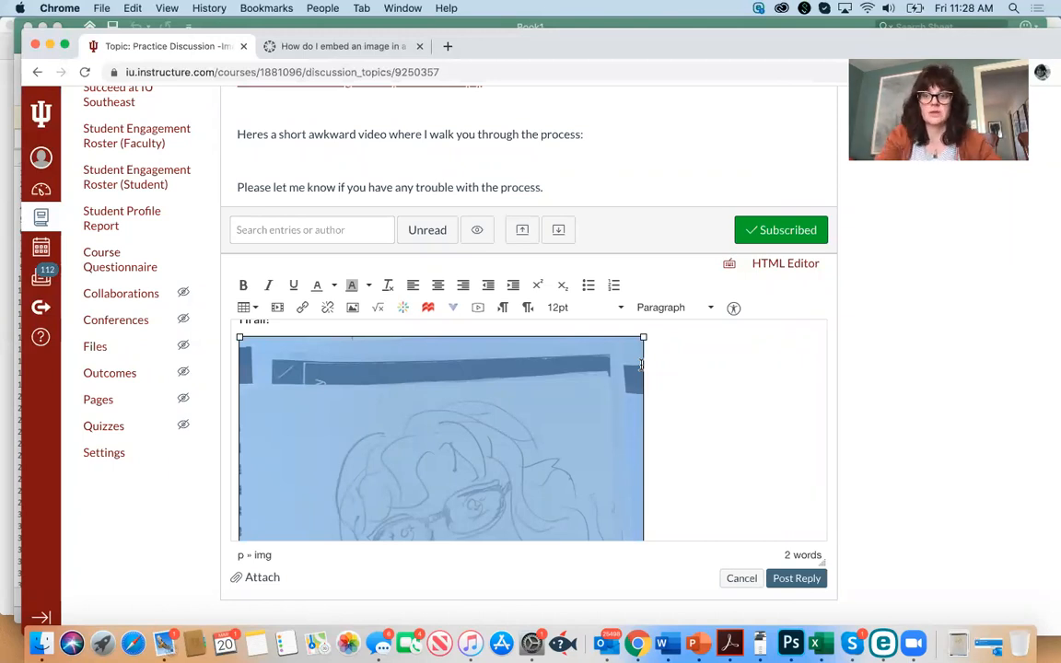
click(671, 409)
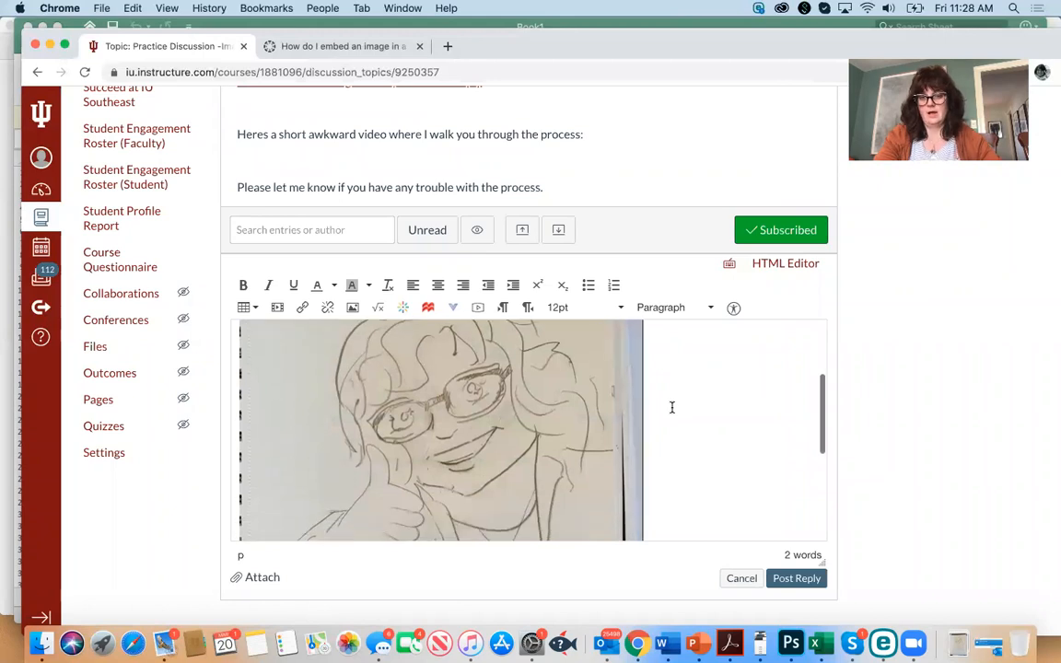
mouse_move(678, 480)
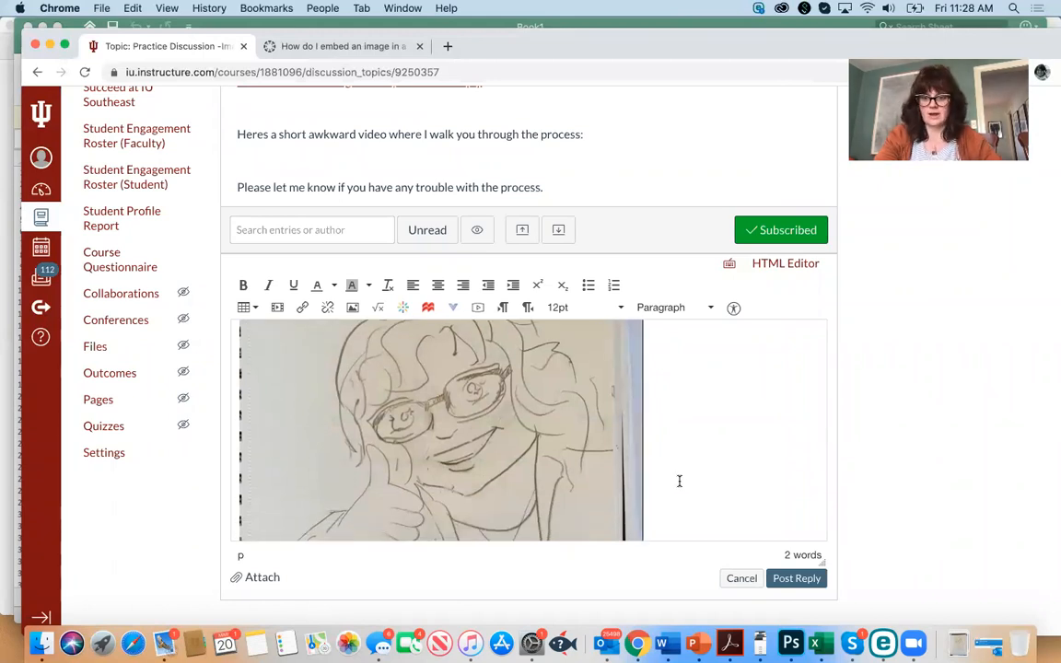
scroll(down, 3)
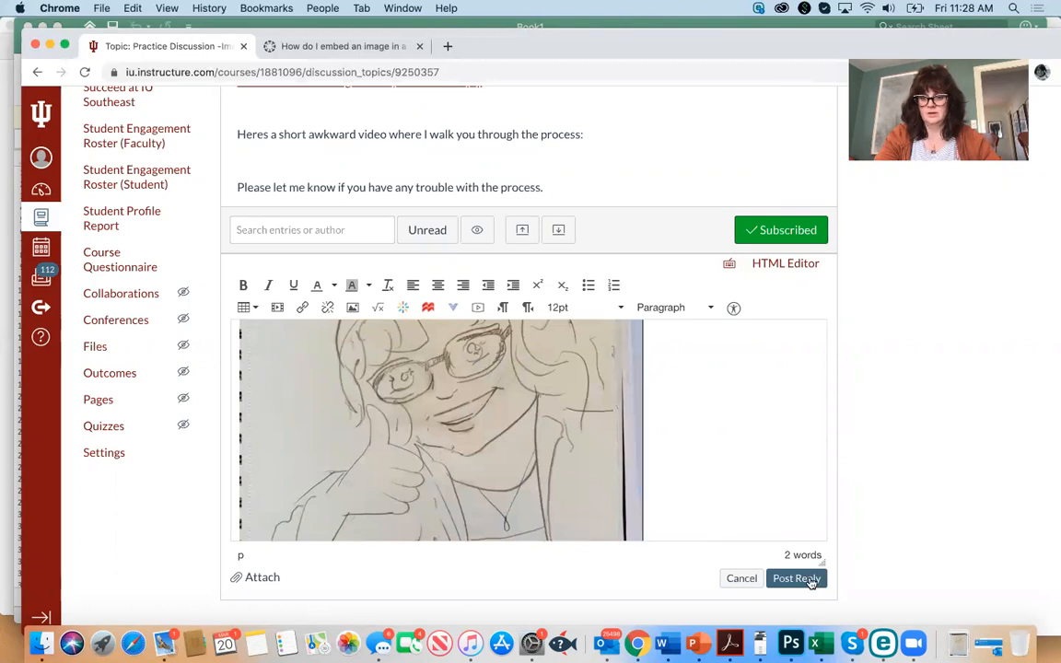
Post the reply and review the published entry with greeting and drawing.
click(796, 579)
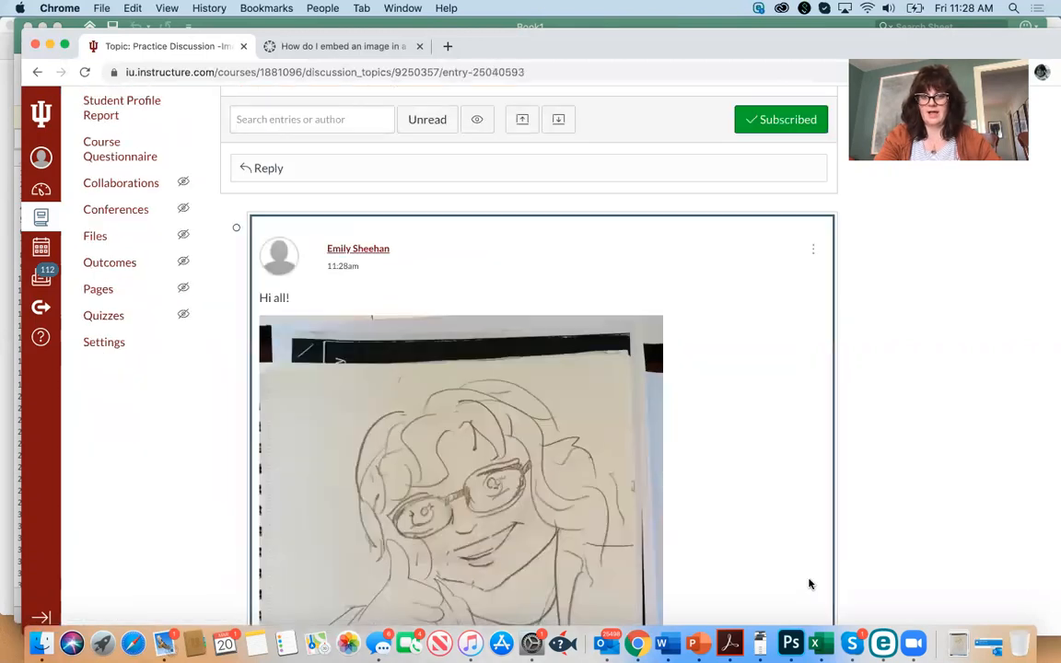
scroll(down, 3)
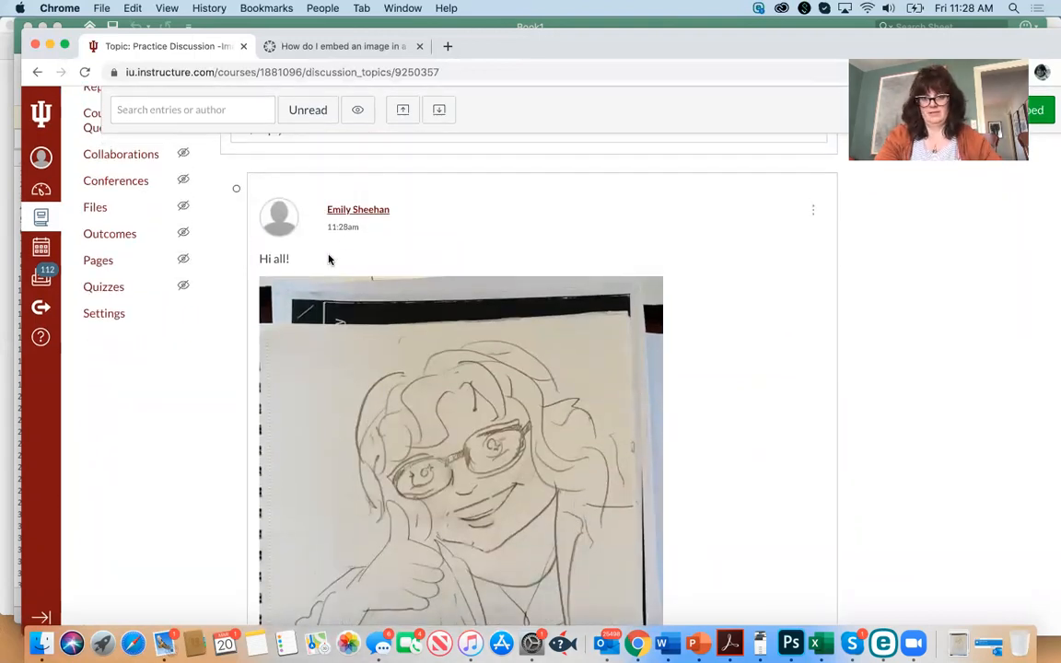
scroll(down, 3)
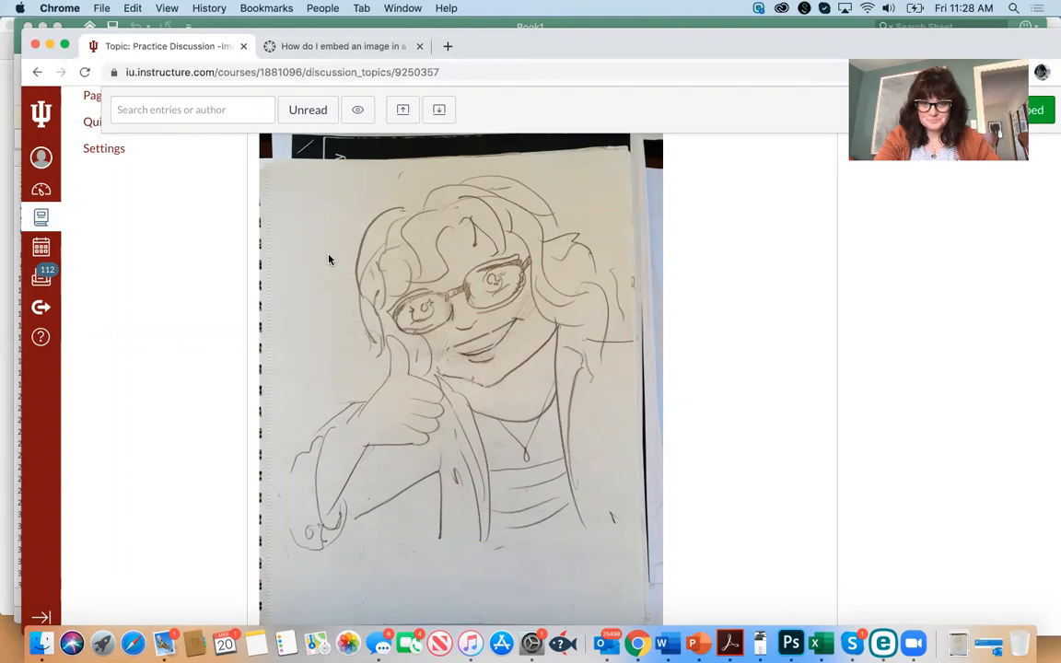
scroll(down, 3)
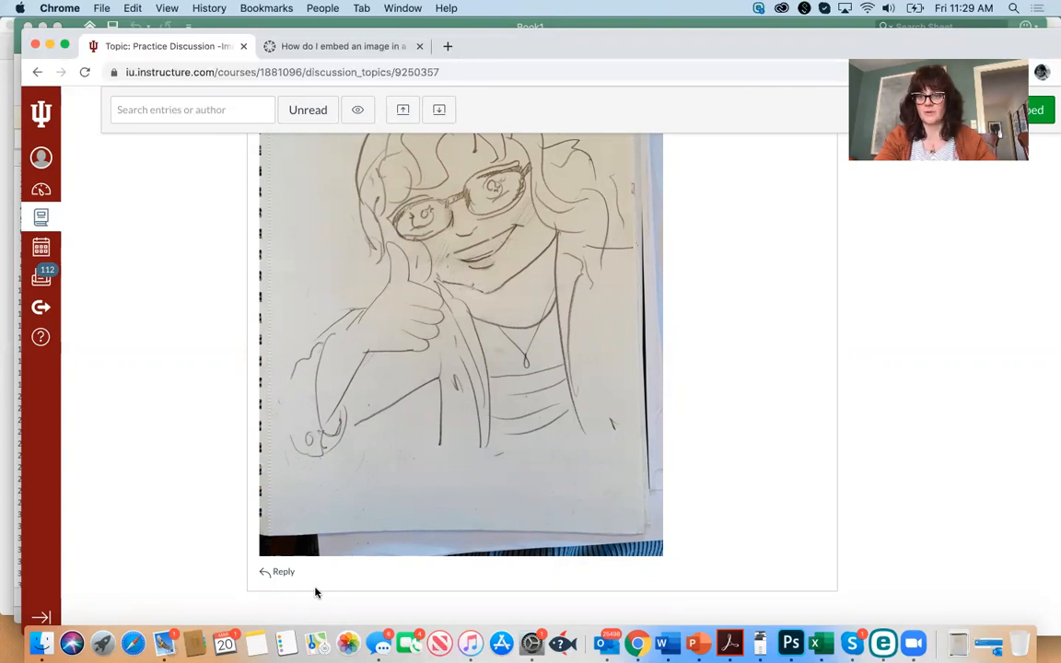
mouse_move(299, 582)
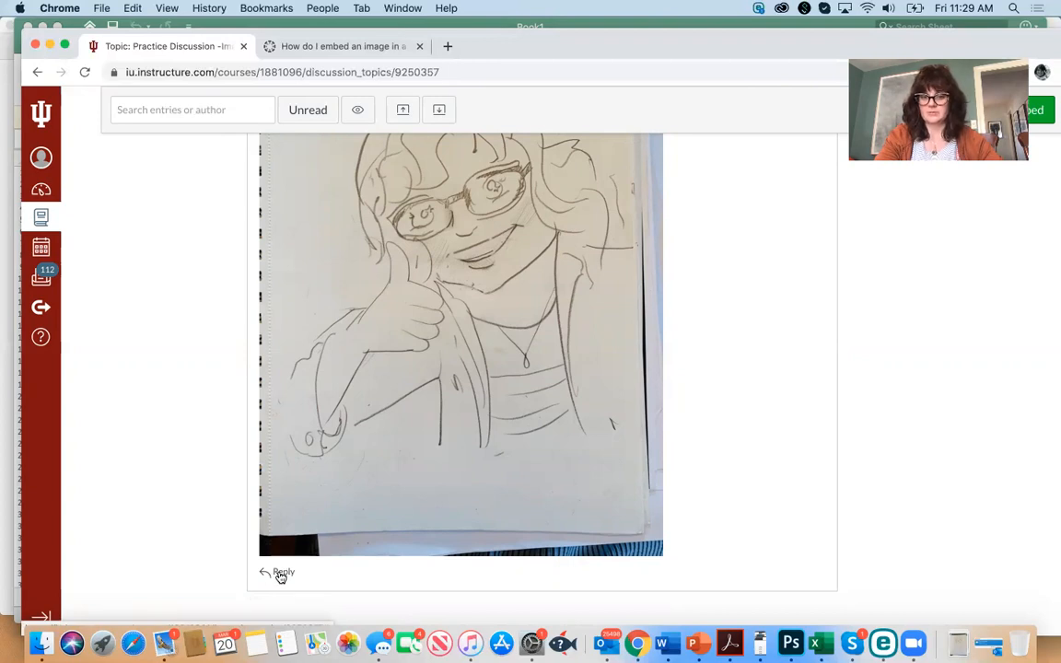
Reply under the drawing post with 'Wonderful drawing, Emily!'.
click(284, 571)
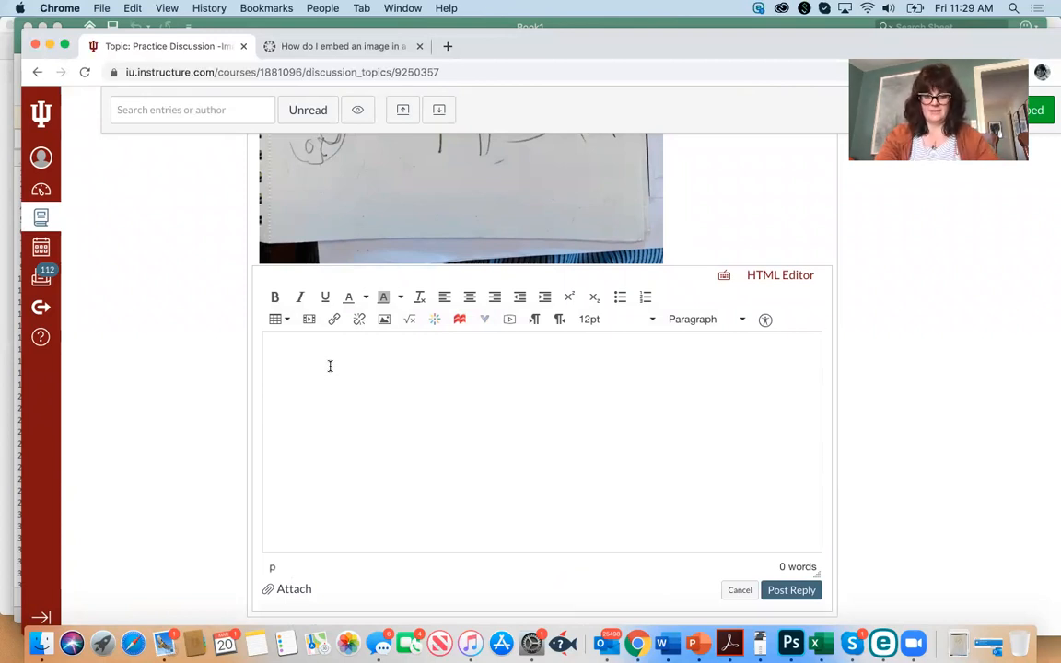
text(W)
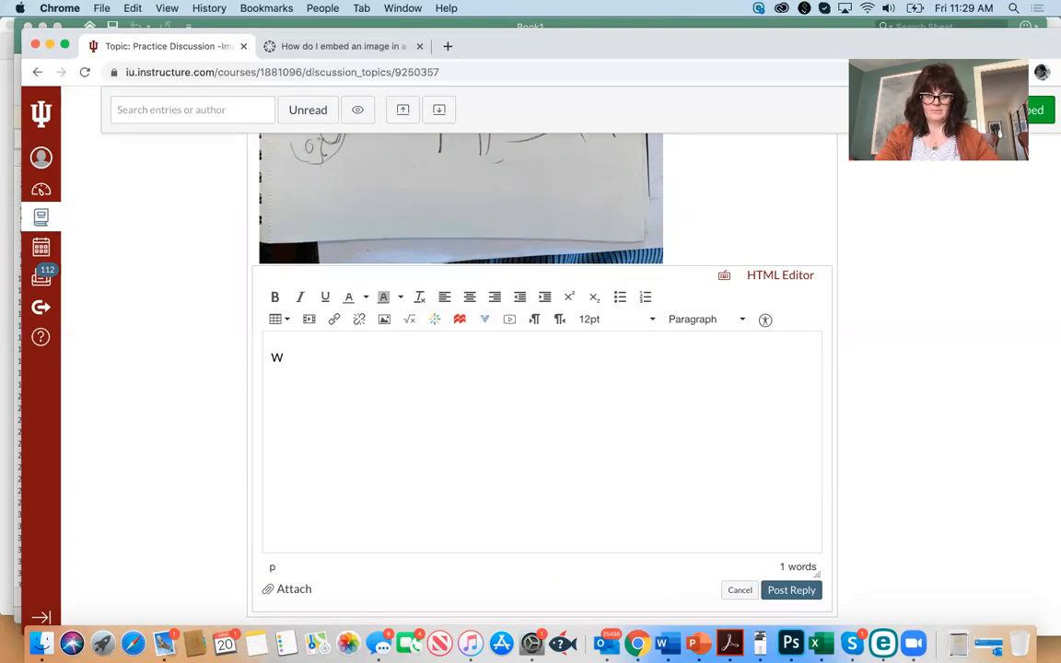
text(onder)
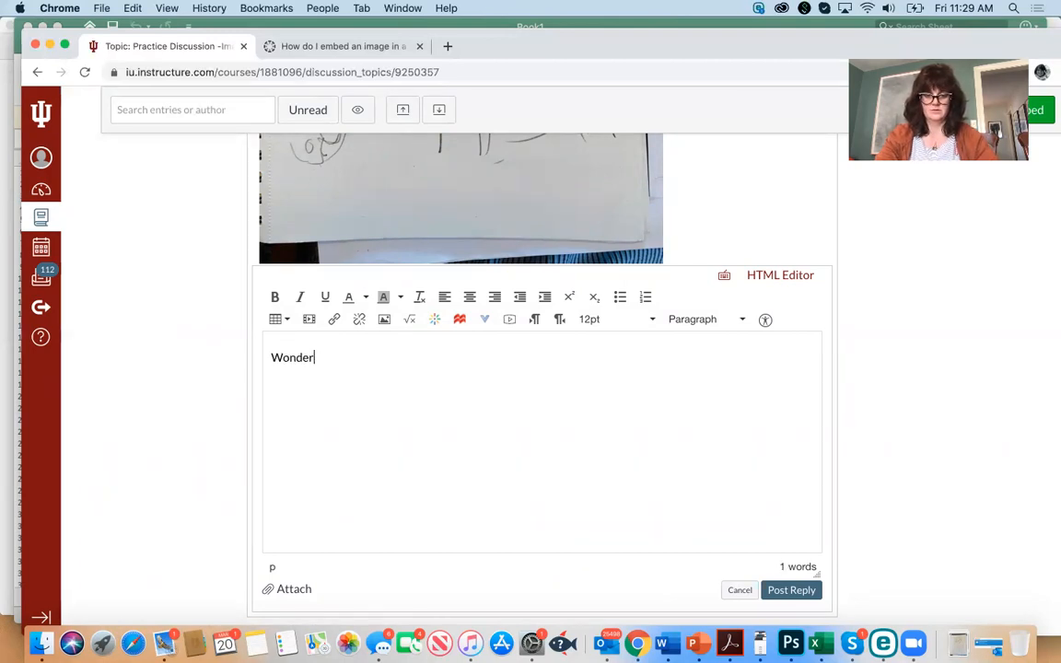
text(ful drawing, E)
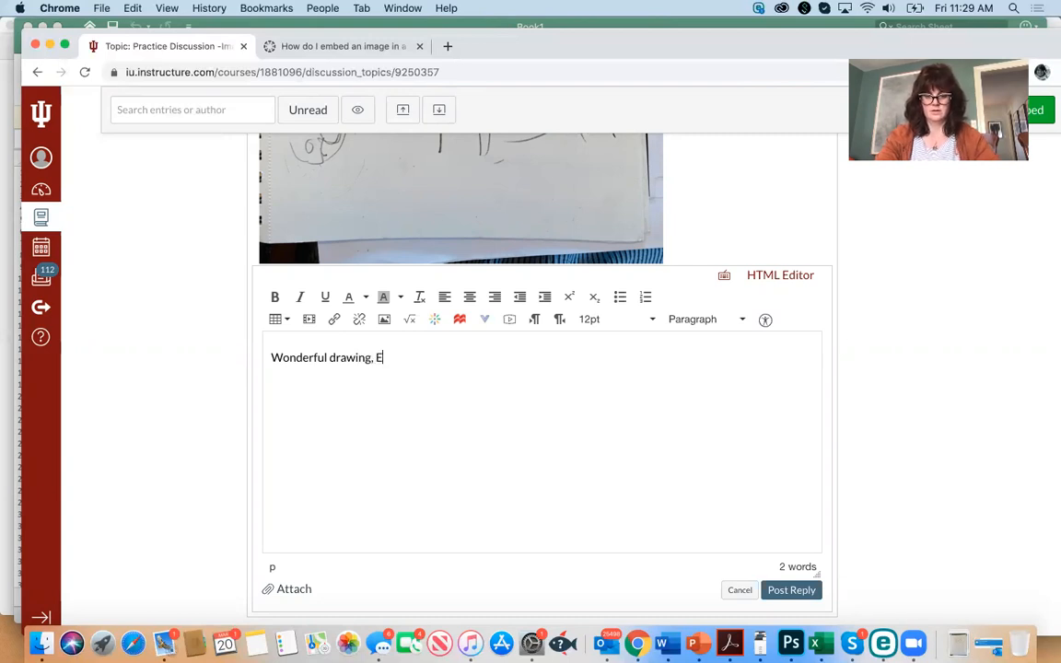
text(mily!)
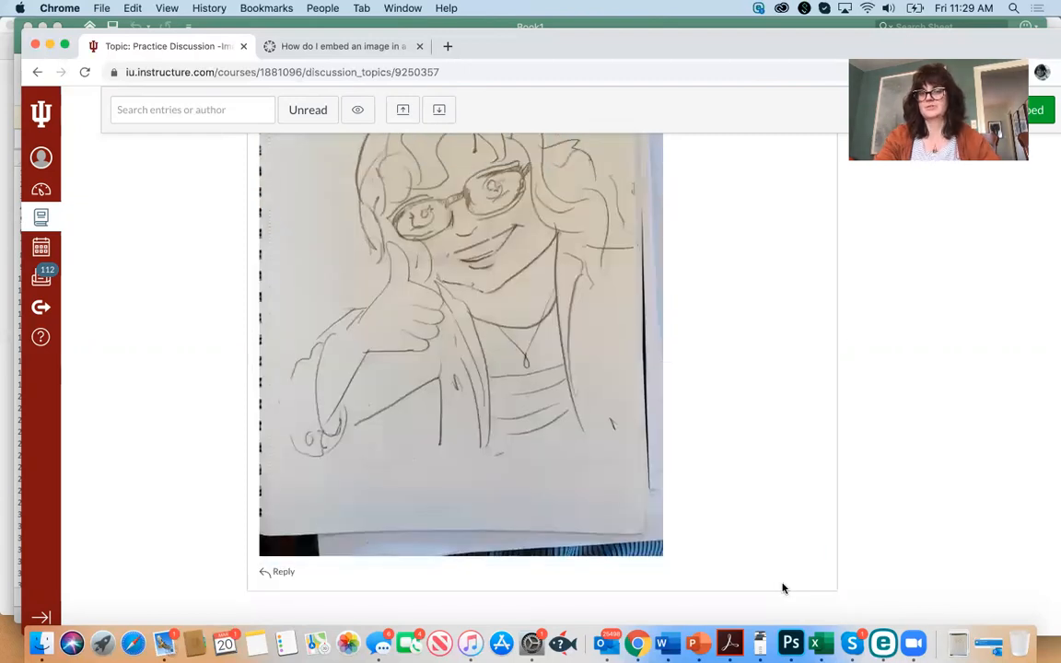
scroll(down, 3)
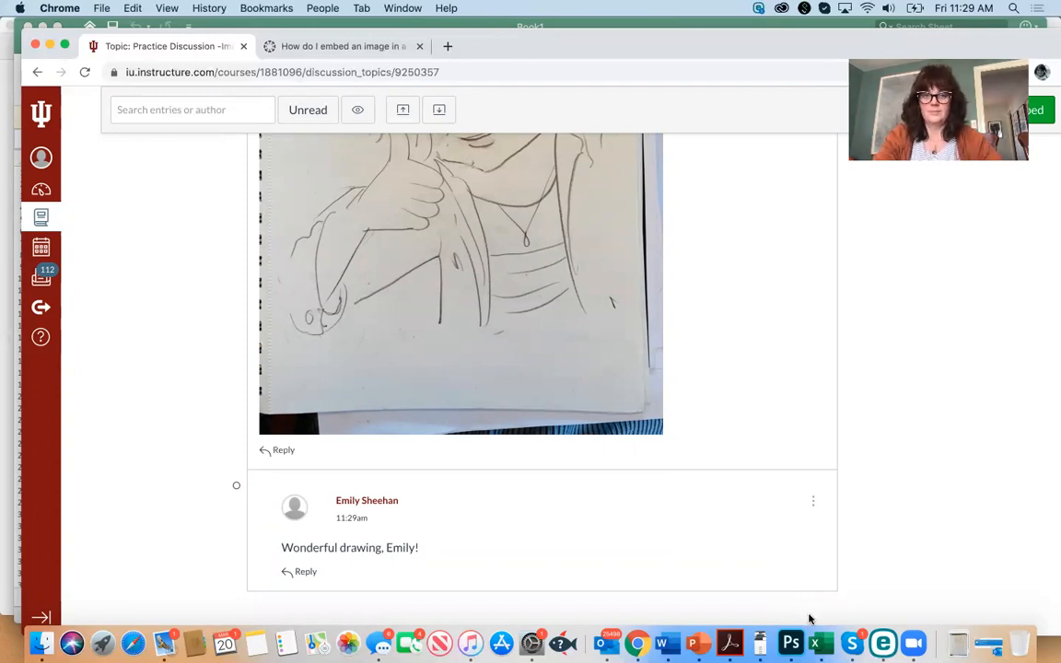
scroll(up, 3)
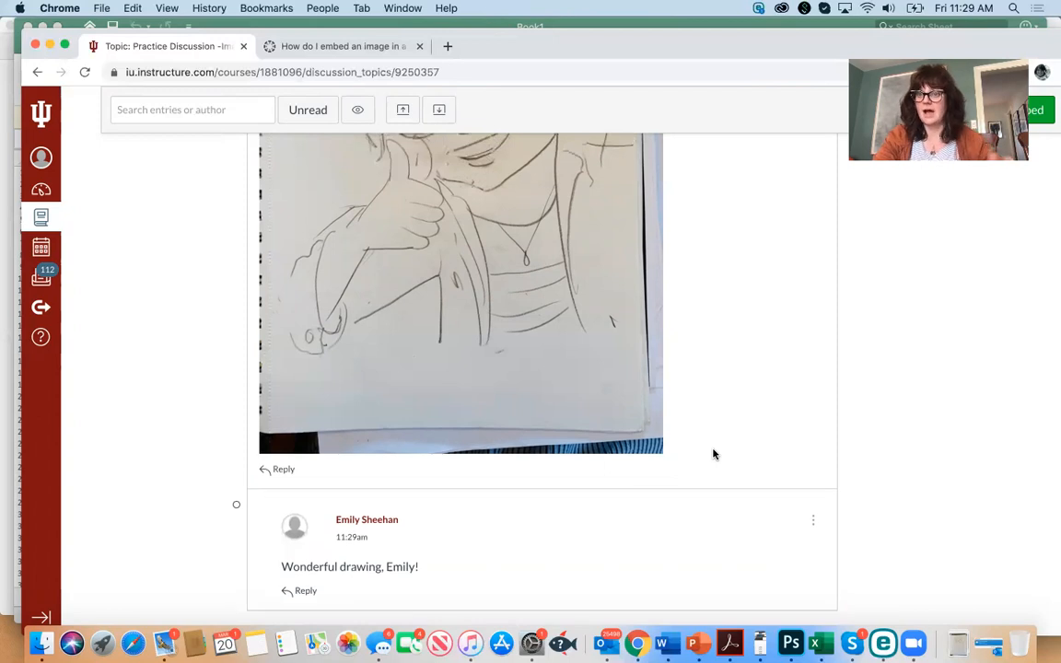